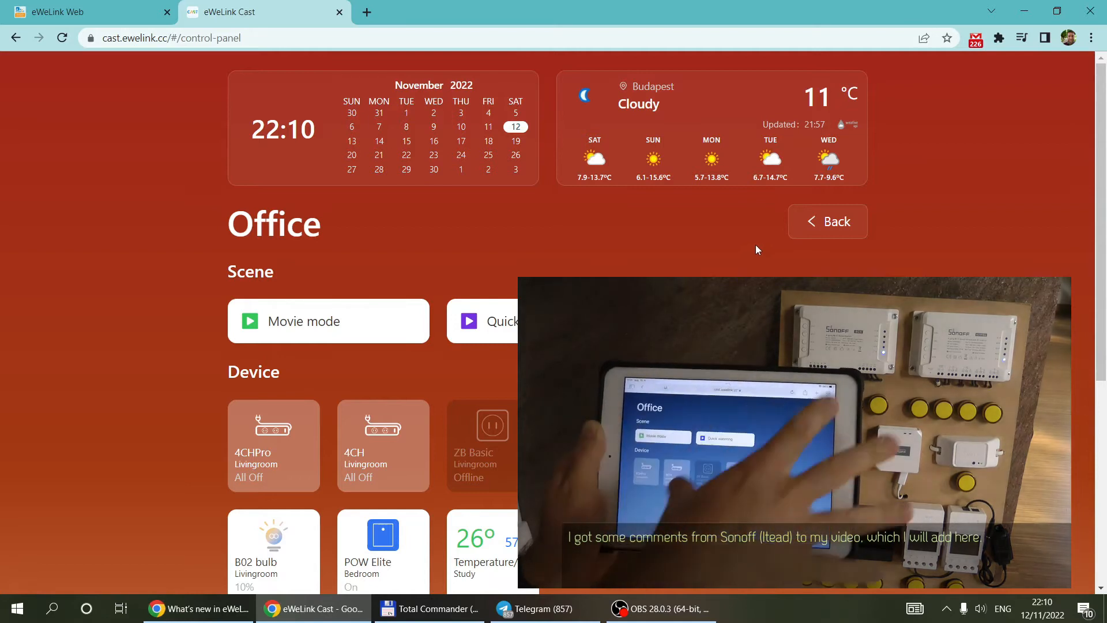
- Return to the dashboard list and reopen the Office dashboard in eWeLink Cast
{"action": "left_click", "coordinate": [826, 221]}
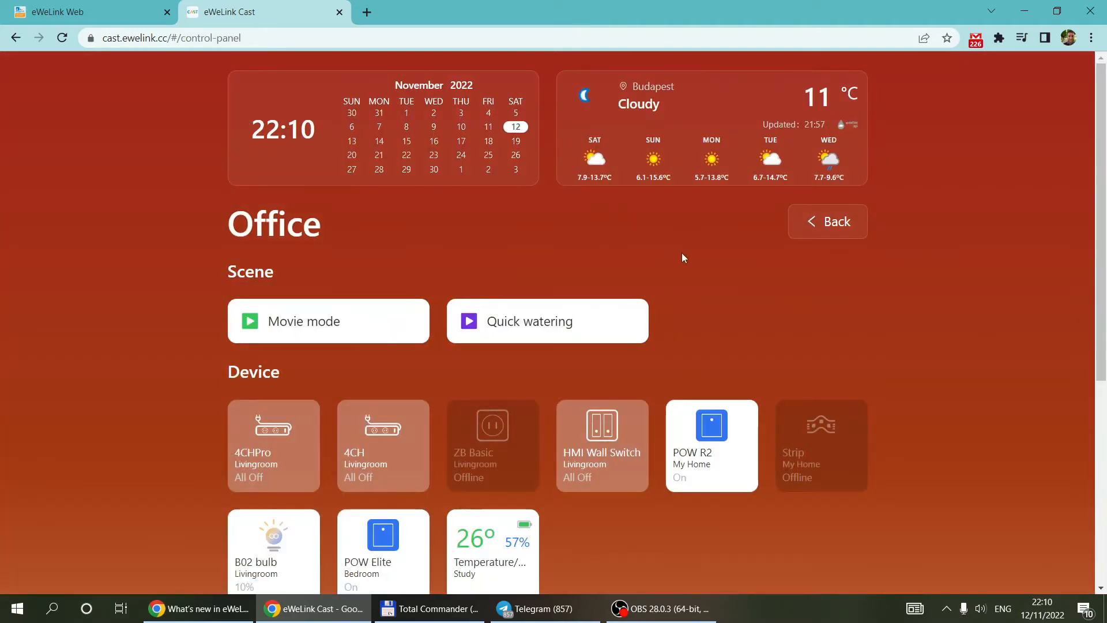
{"action": "scroll", "scroll_direction": "down", "scroll_amount": 3}
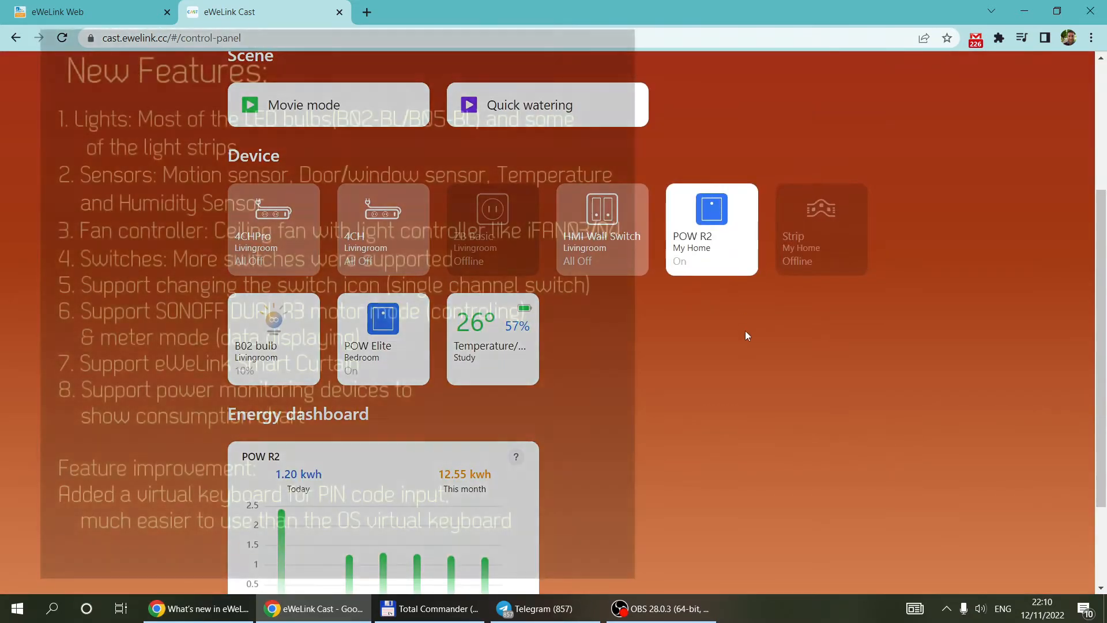
{"action": "scroll", "scroll_direction": "down", "scroll_amount": 3}
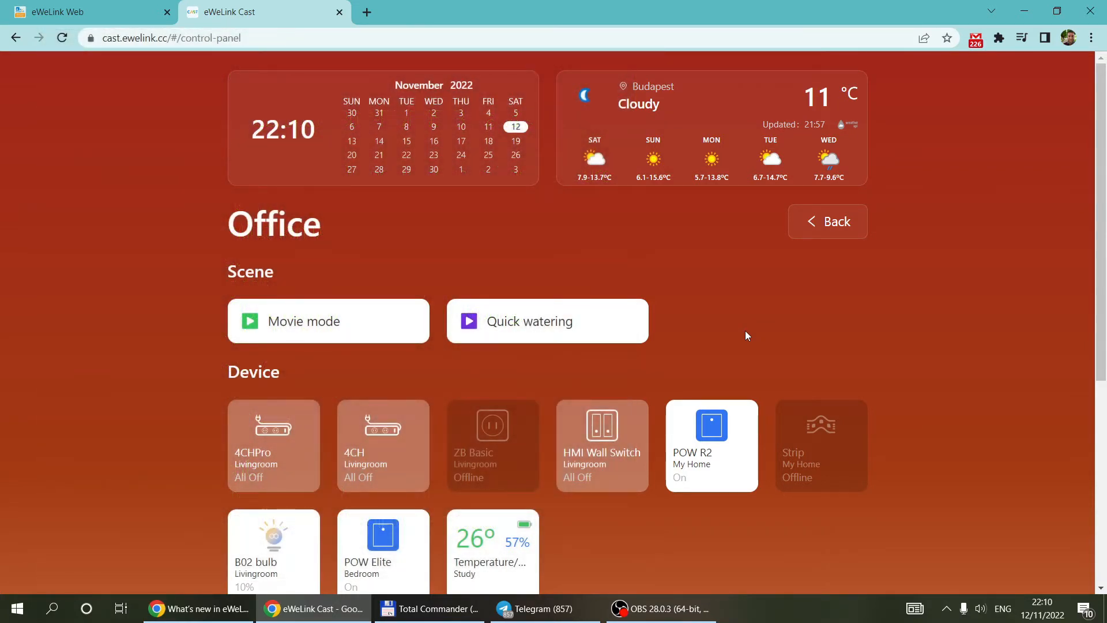
{"action": "mouse_move", "coordinate": [768, 312]}
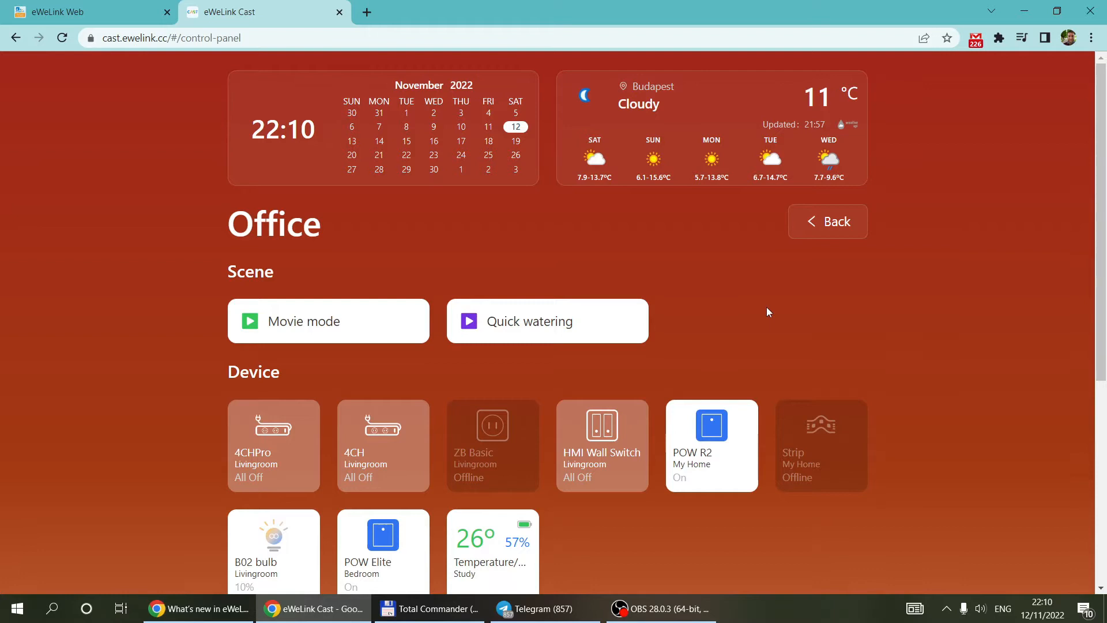
{"action": "mouse_move", "coordinate": [774, 314]}
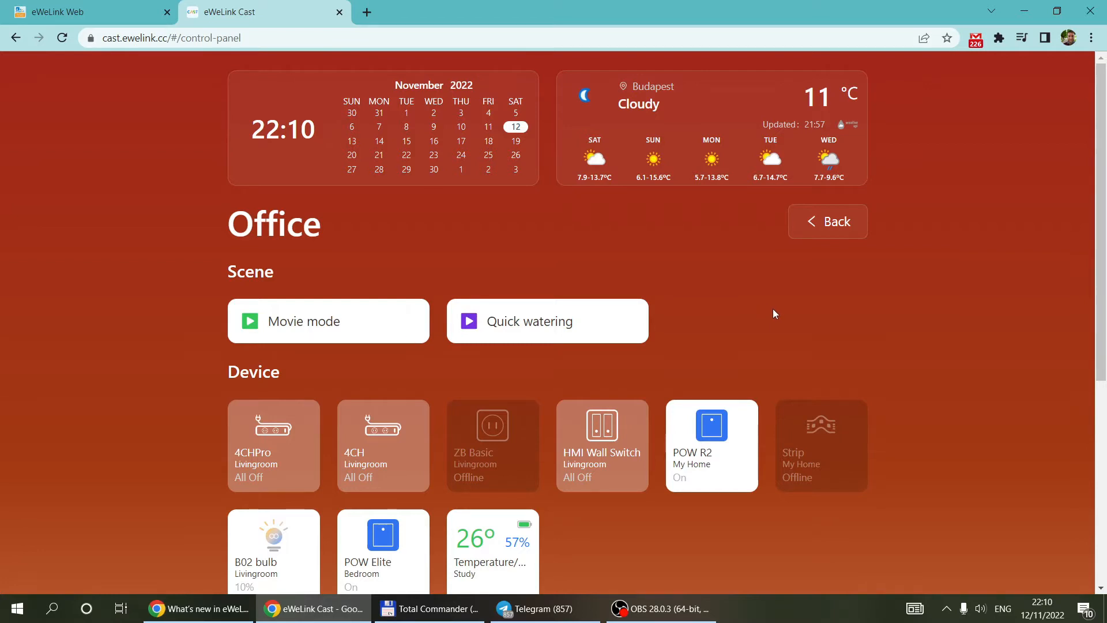
{"action": "mouse_move", "coordinate": [735, 531]}
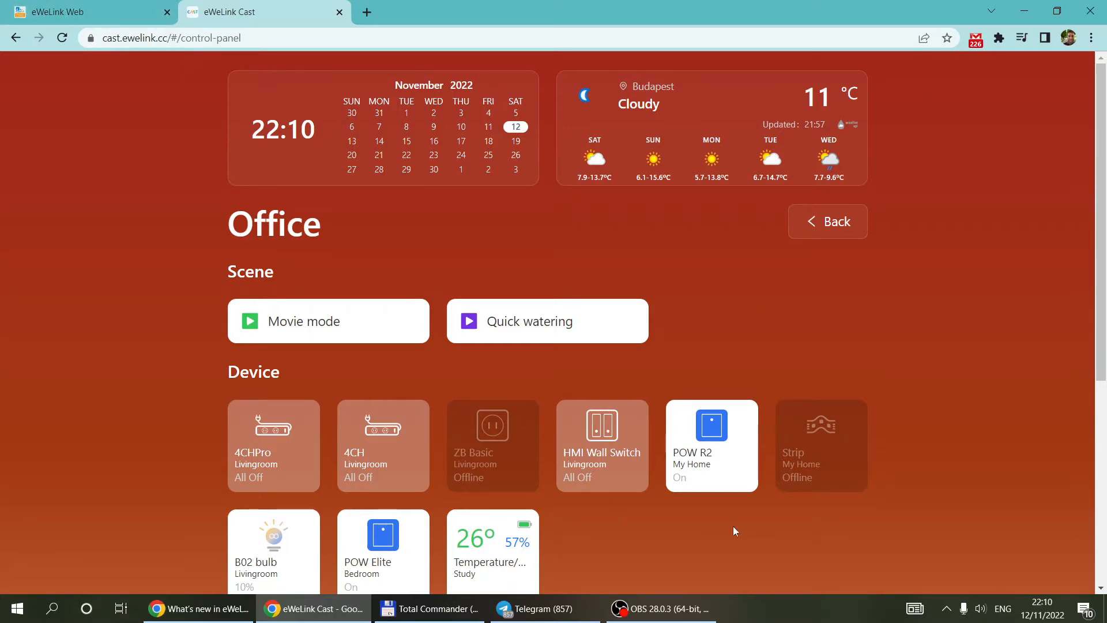
{"action": "left_click", "coordinate": [827, 222]}
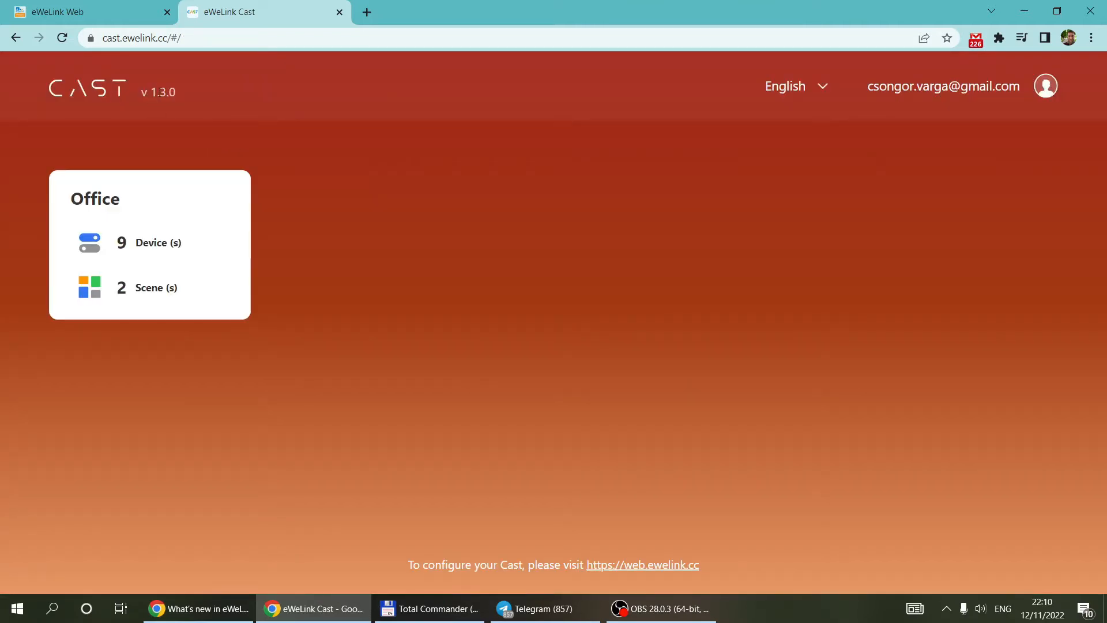
{"action": "left_click", "coordinate": [149, 245]}
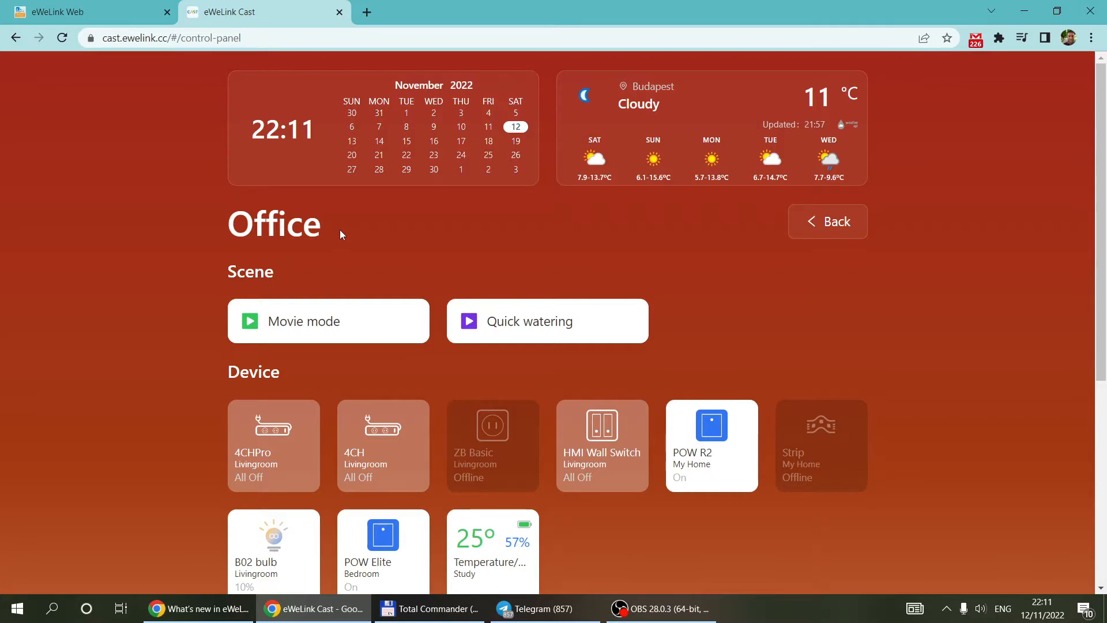
{"action": "mouse_move", "coordinate": [584, 217]}
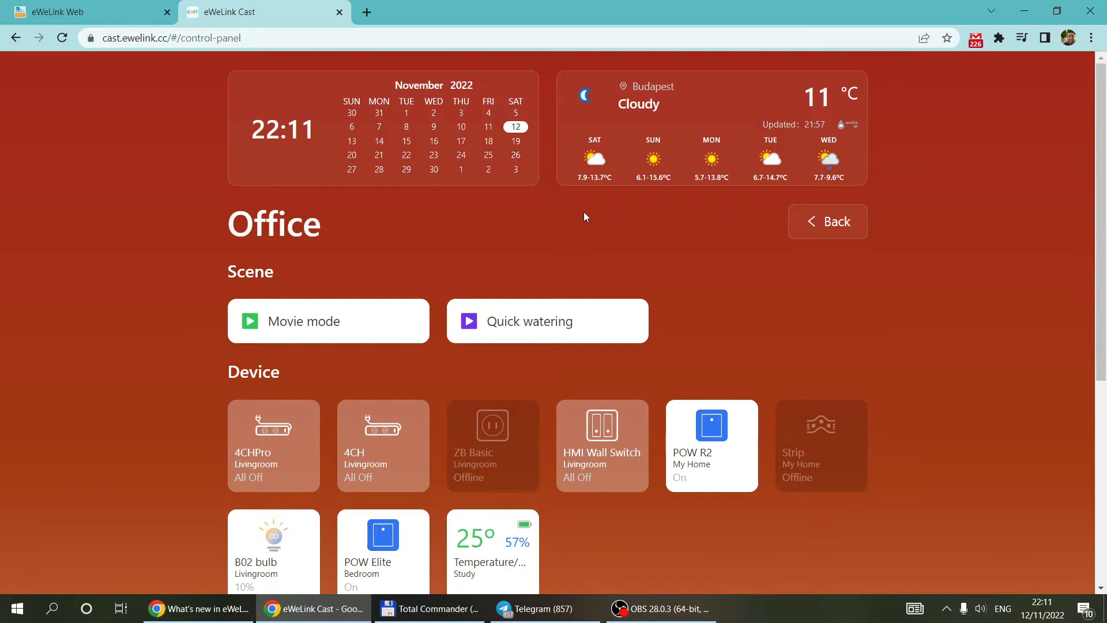
{"action": "mouse_move", "coordinate": [709, 308]}
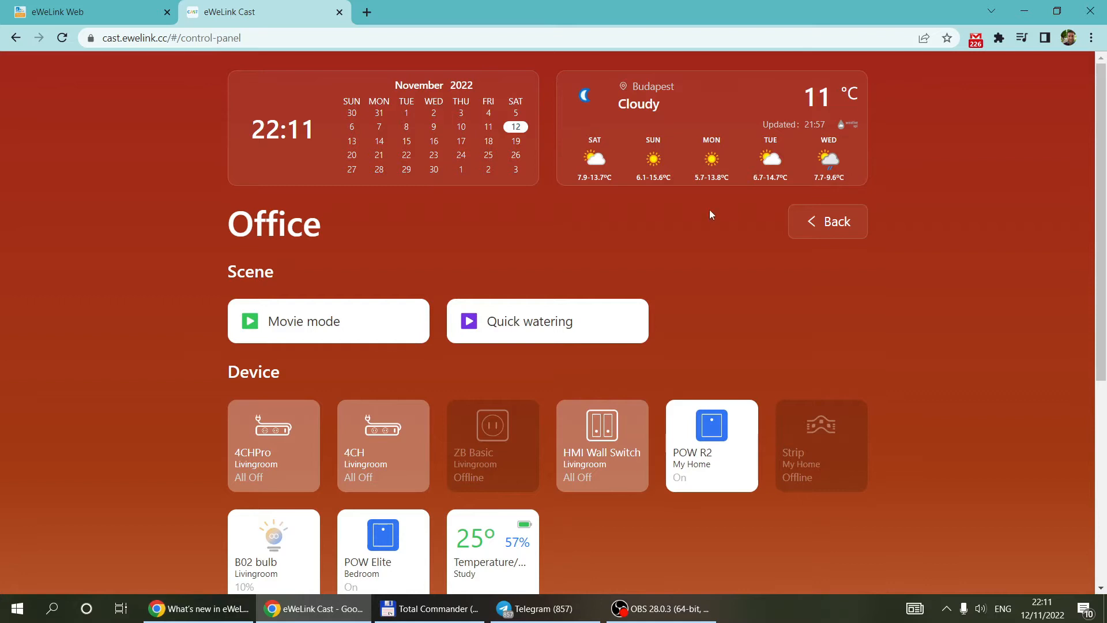
{"action": "mouse_move", "coordinate": [492, 251]}
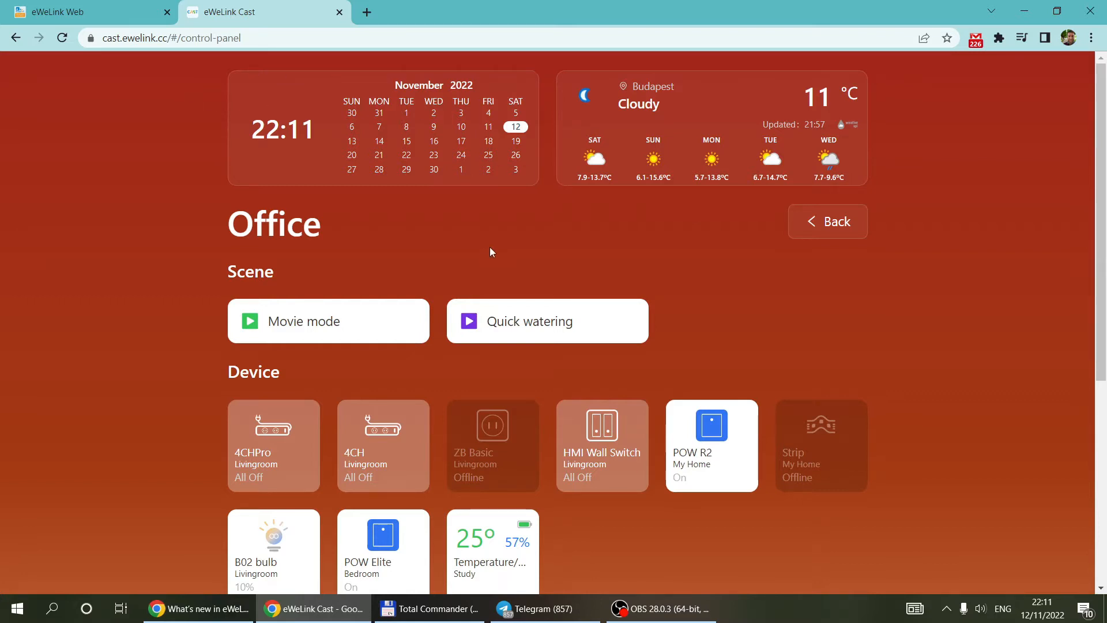
{"action": "mouse_move", "coordinate": [802, 189]}
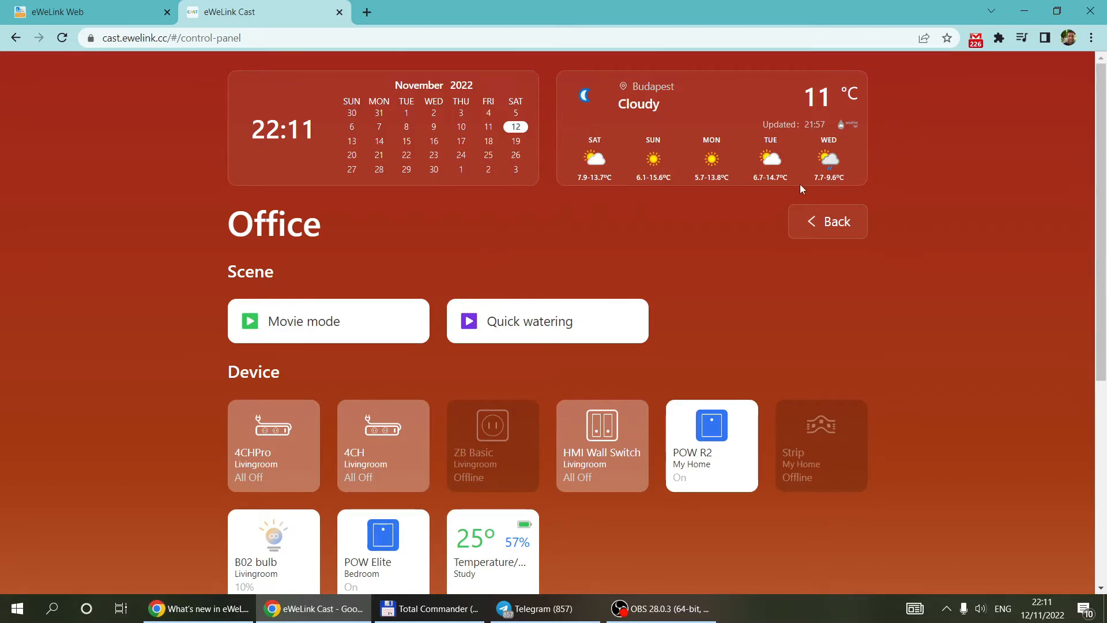
{"action": "mouse_move", "coordinate": [624, 178]}
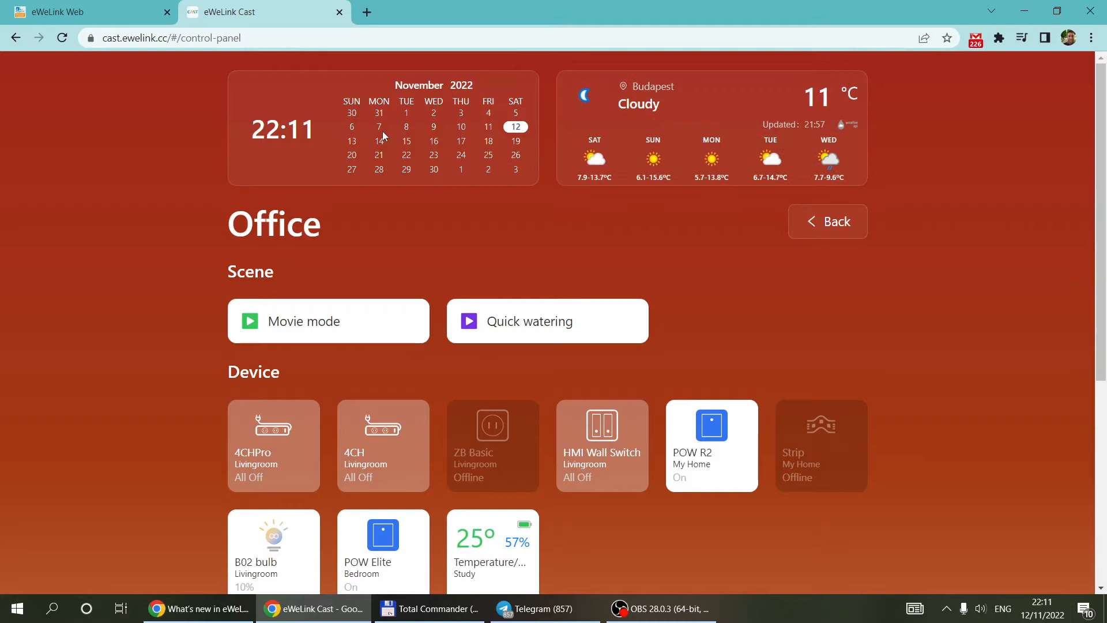
{"action": "mouse_move", "coordinate": [503, 181]}
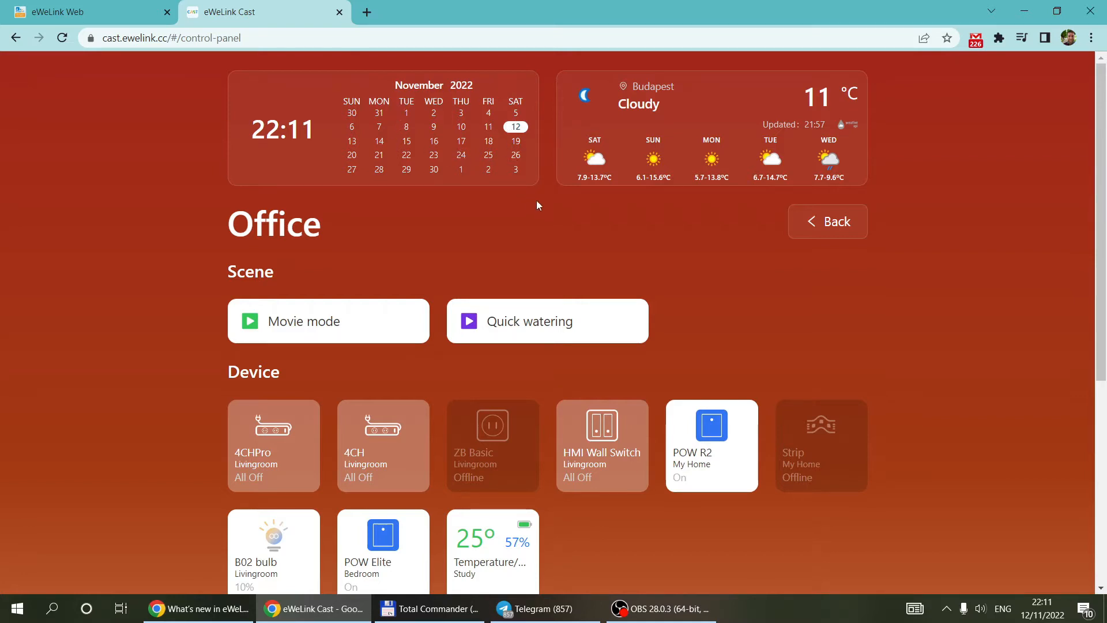
{"action": "mouse_move", "coordinate": [347, 190]}
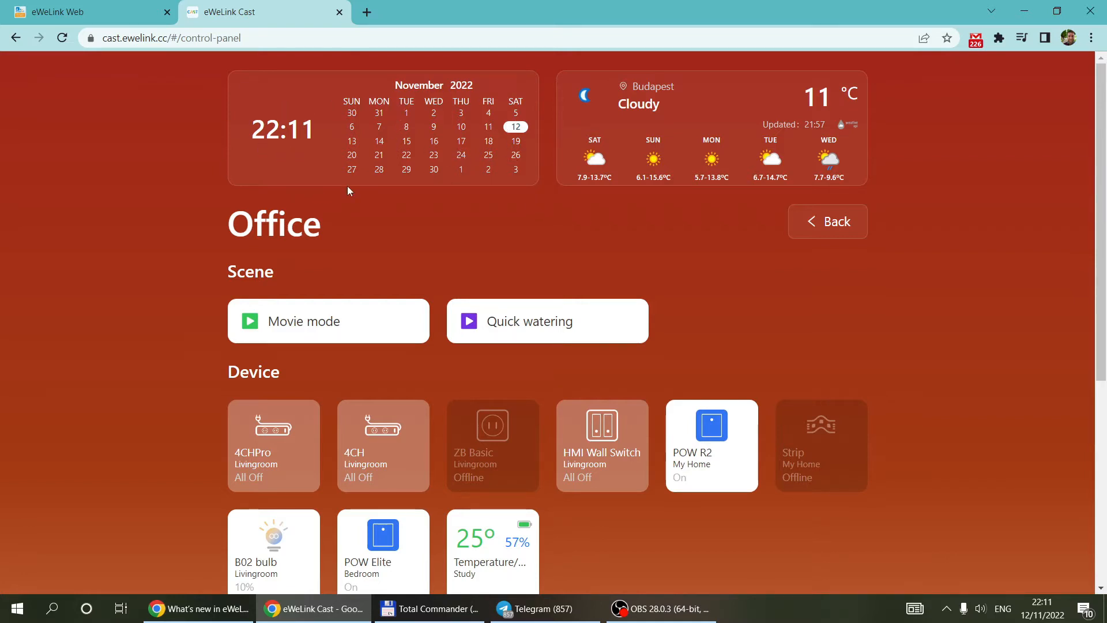
- Raise the B02 bulb's brightness to 65% and then lower it back down
{"action": "scroll", "scroll_direction": "down", "scroll_amount": 3}
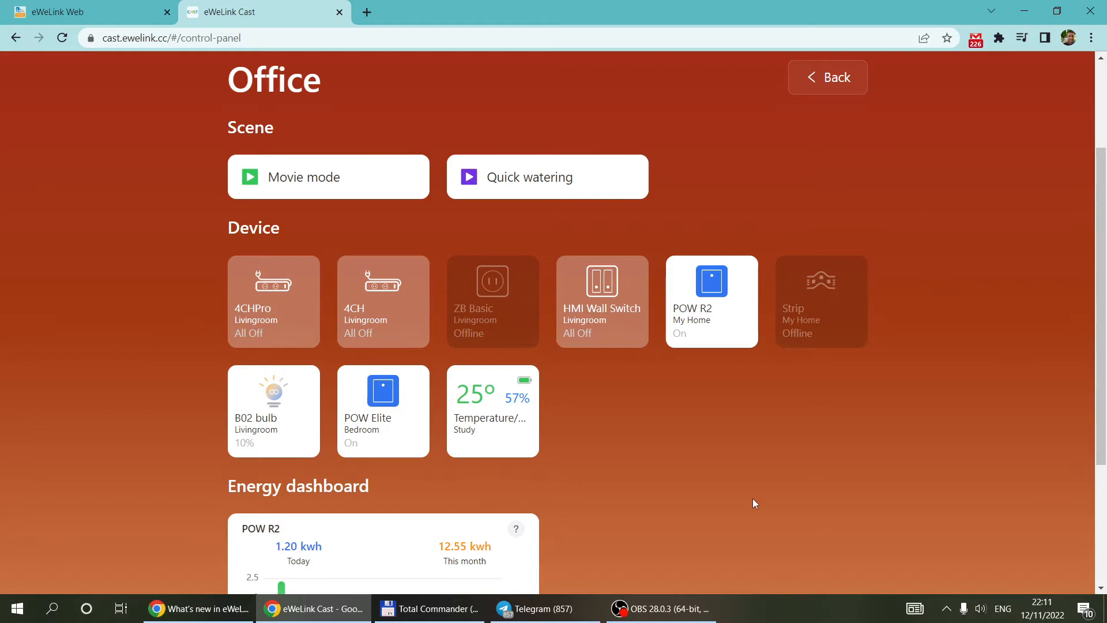
{"action": "scroll", "scroll_direction": "down", "scroll_amount": 3}
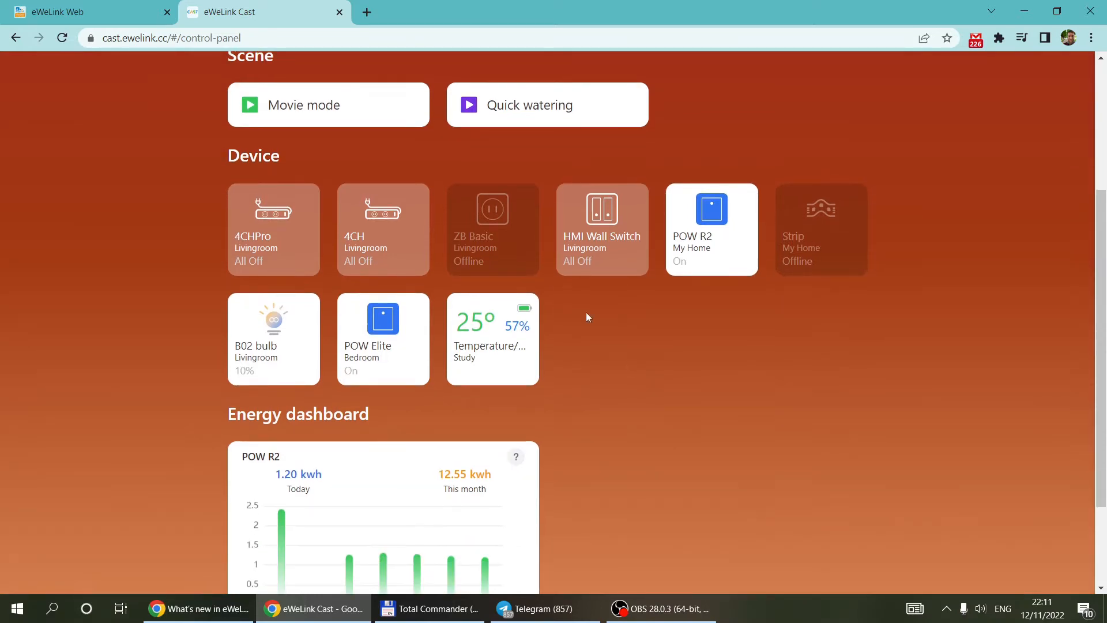
{"action": "left_click", "coordinate": [272, 338]}
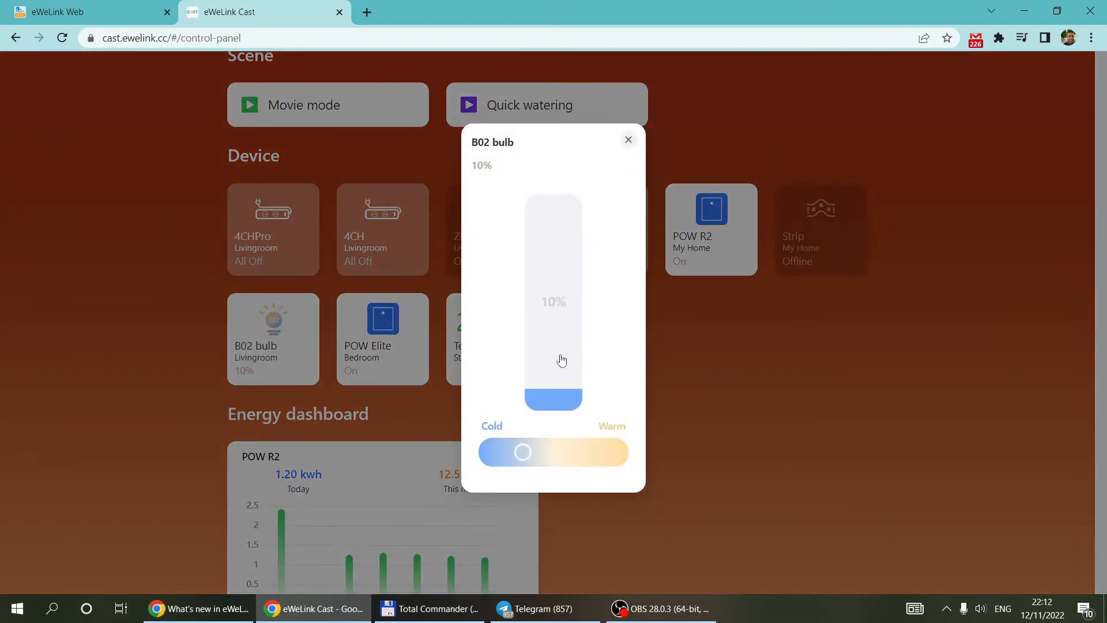
{"action": "left_click", "coordinate": [569, 374]}
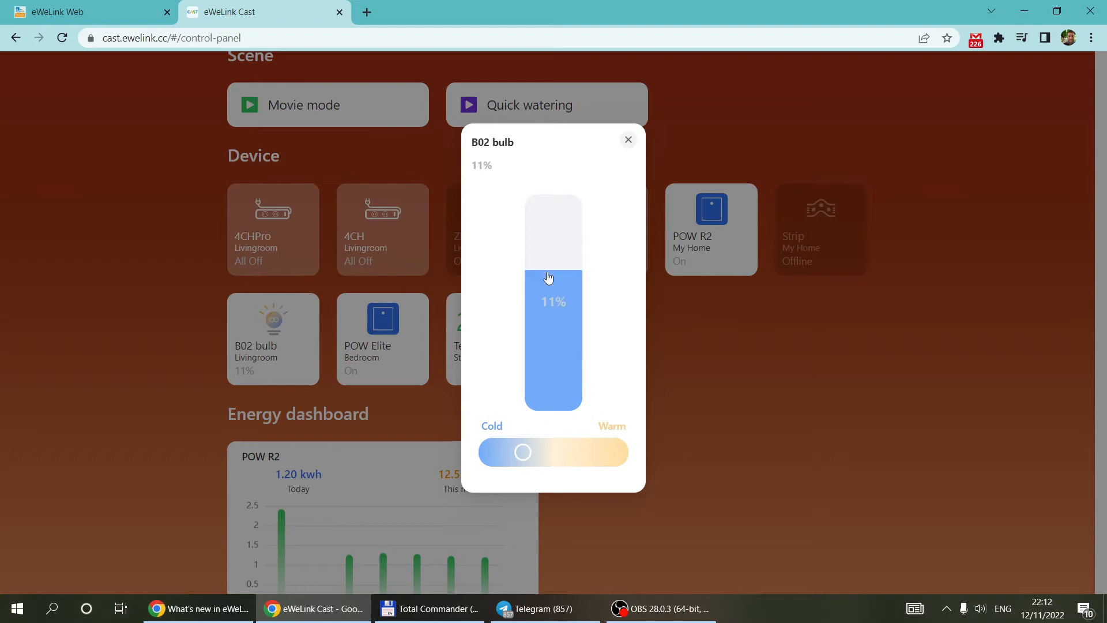
{"action": "left_click_drag", "start_coordinate": [552, 275], "coordinate": [557, 230]}
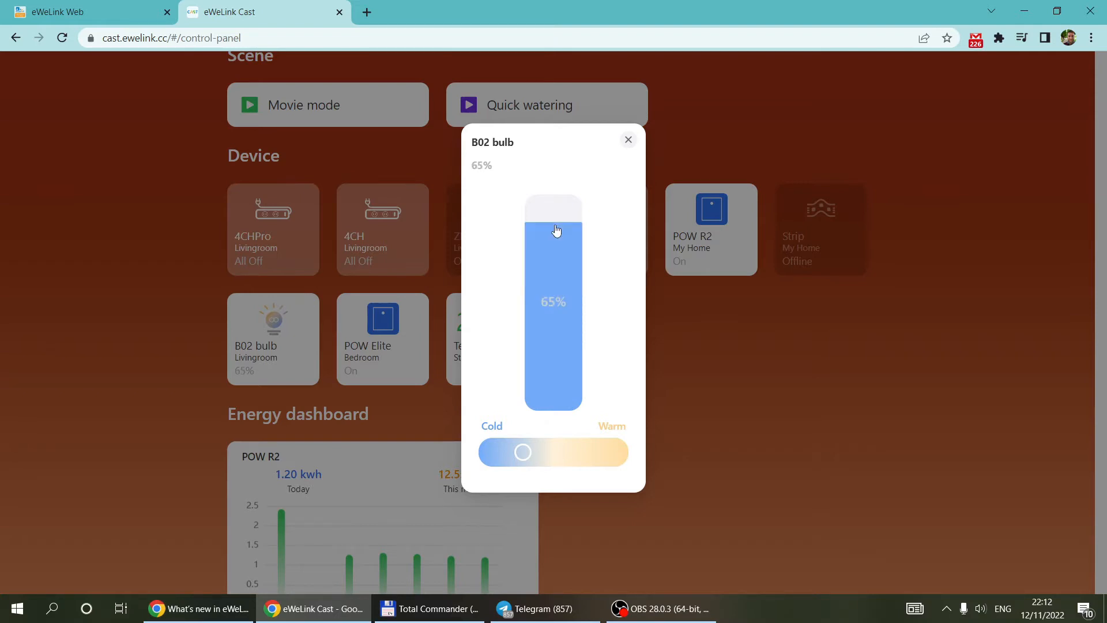
{"action": "left_click_drag", "start_coordinate": [554, 230], "coordinate": [554, 395]}
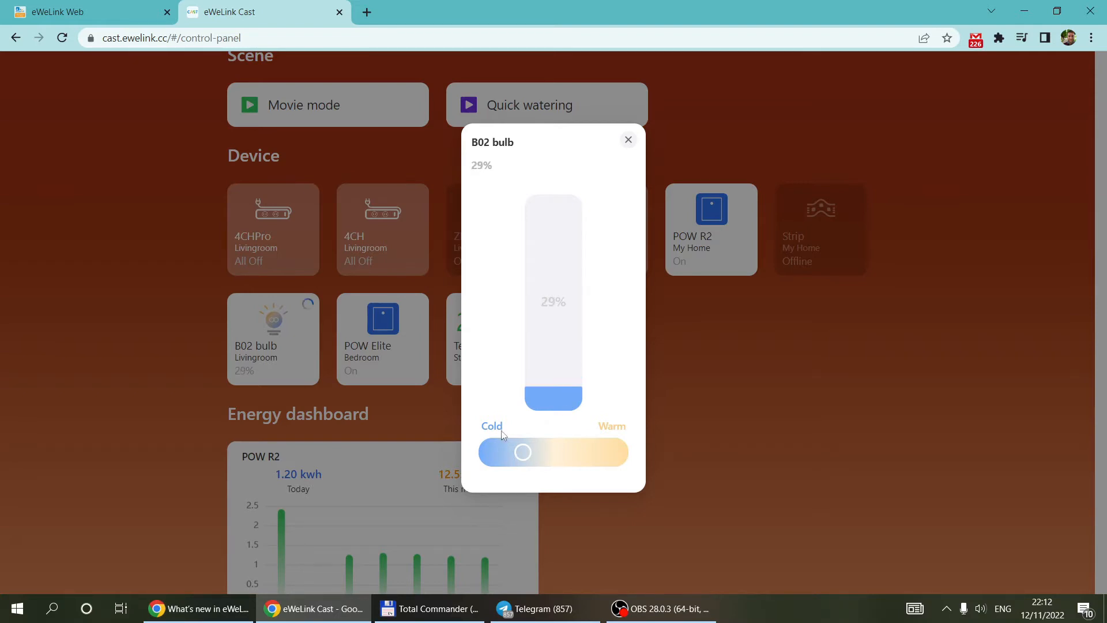
- Shift the B02 bulb's light warmer, then back toward cold, leaving it at 11% brightness
{"action": "left_click_drag", "start_coordinate": [522, 452], "coordinate": [576, 452]}
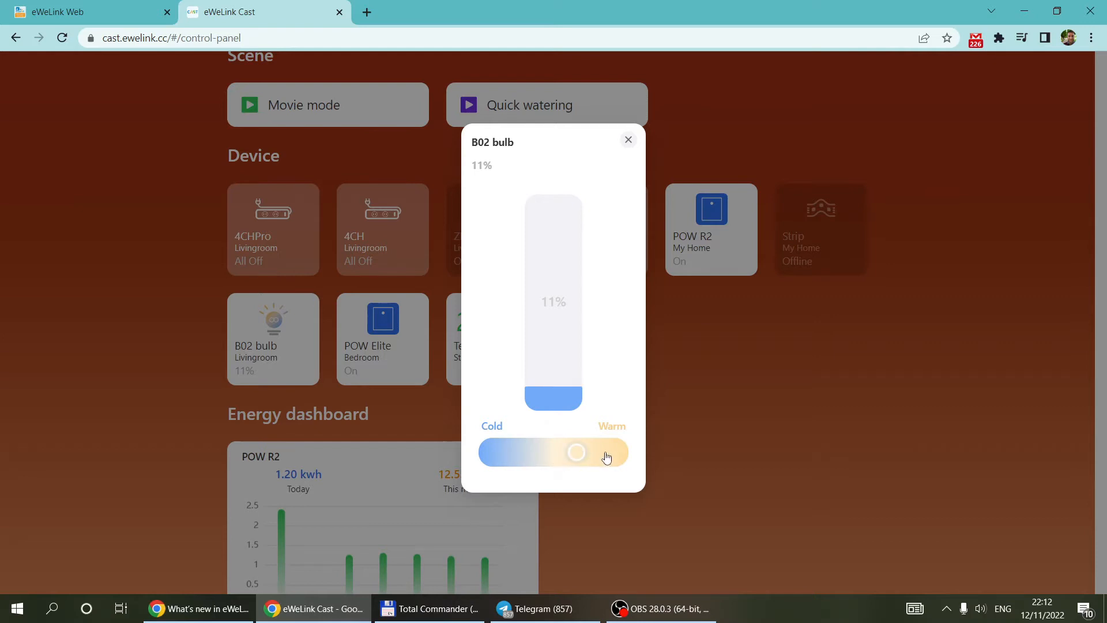
{"action": "left_click_drag", "start_coordinate": [575, 452], "coordinate": [525, 452]}
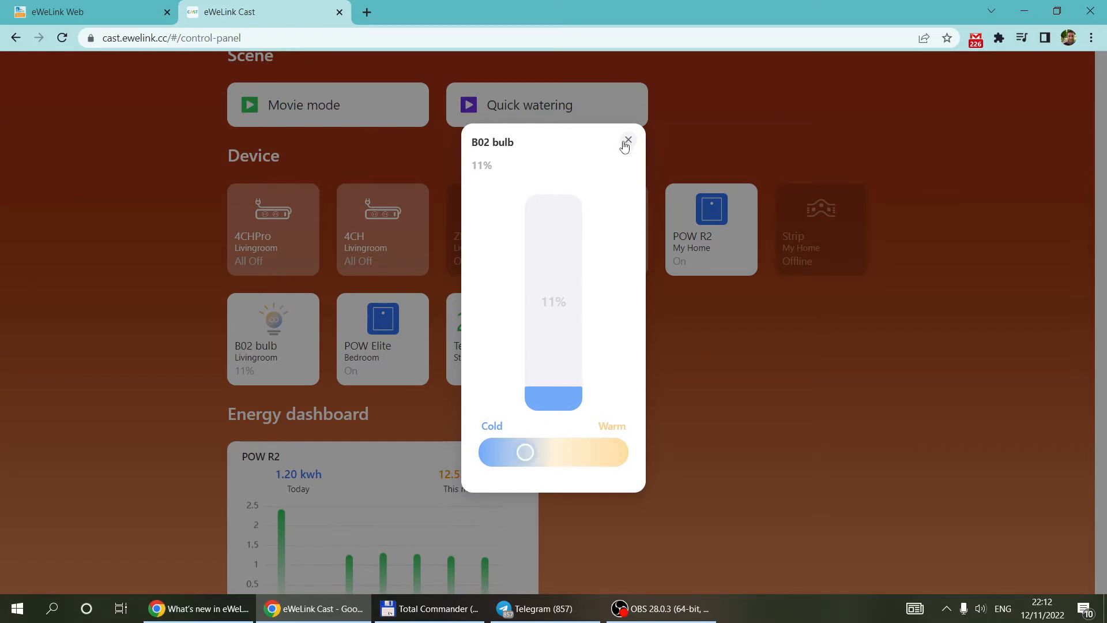
{"action": "left_click", "coordinate": [625, 141]}
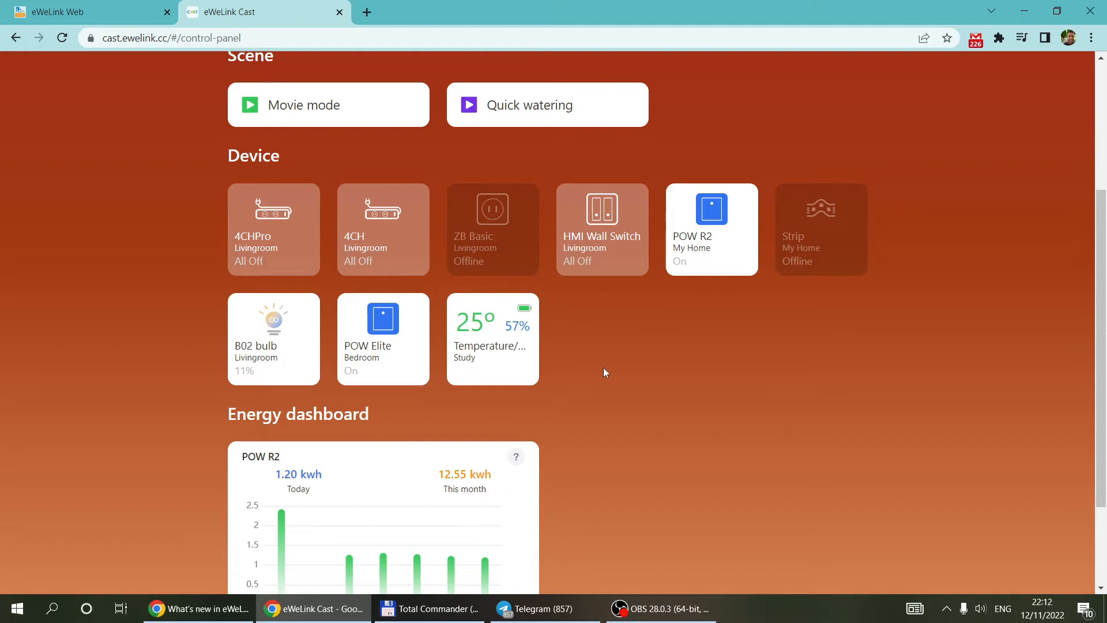
{"action": "mouse_move", "coordinate": [638, 361]}
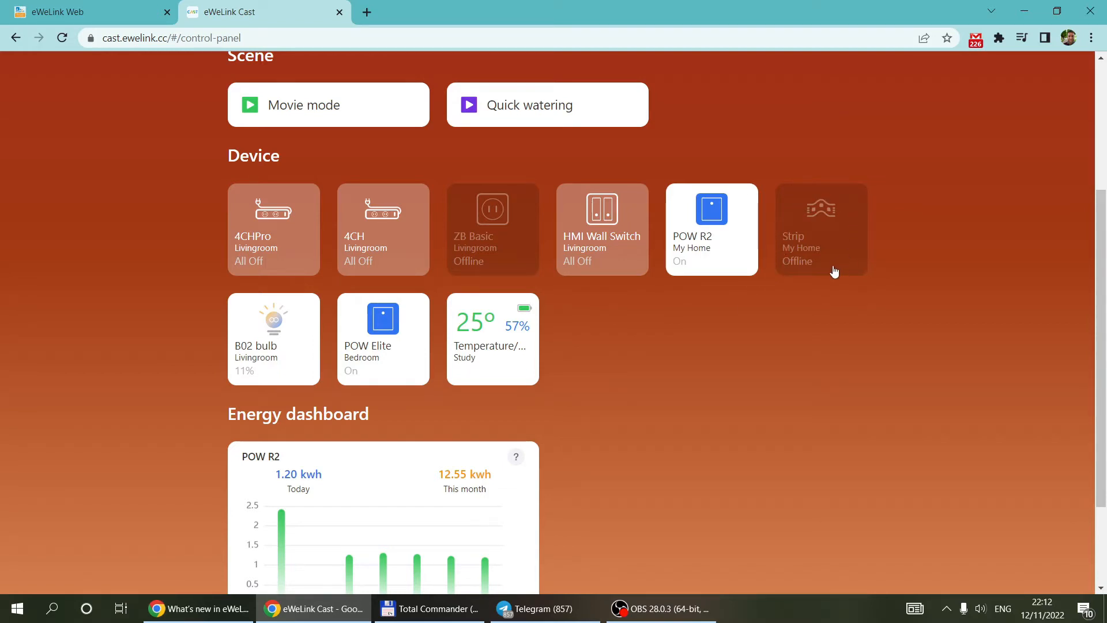
{"action": "mouse_move", "coordinate": [804, 258]}
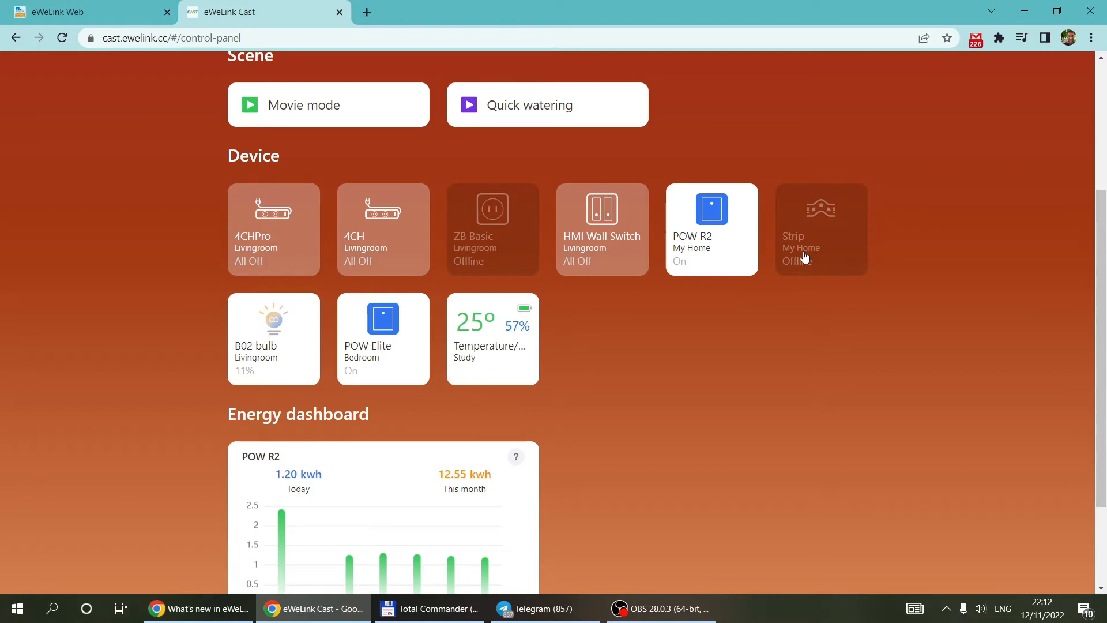
{"action": "left_click", "coordinate": [493, 339]}
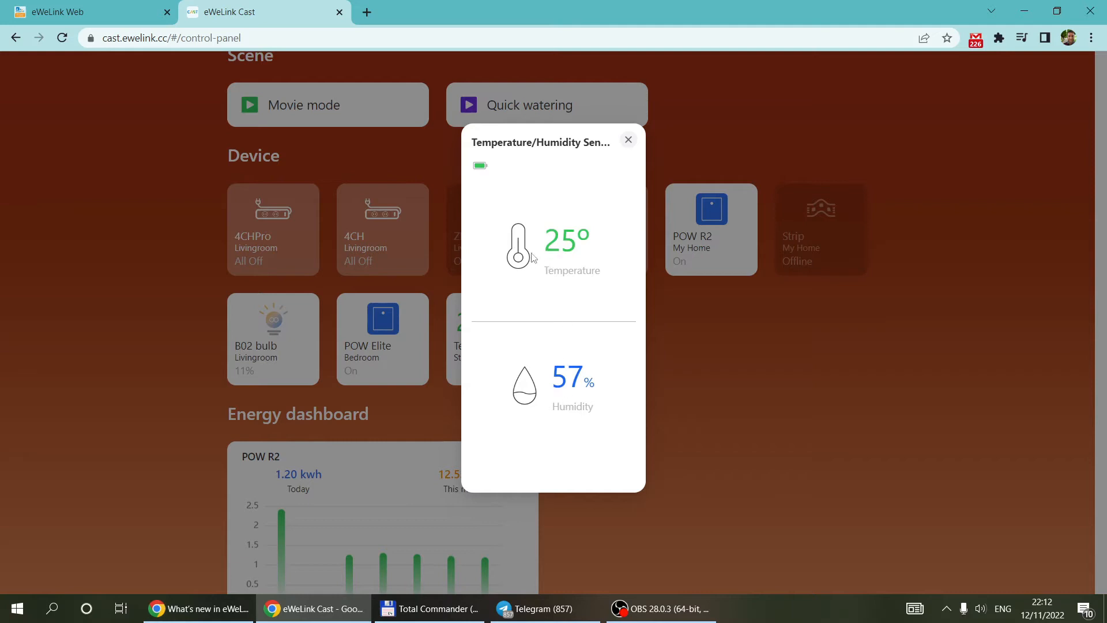
{"action": "mouse_move", "coordinate": [548, 296]}
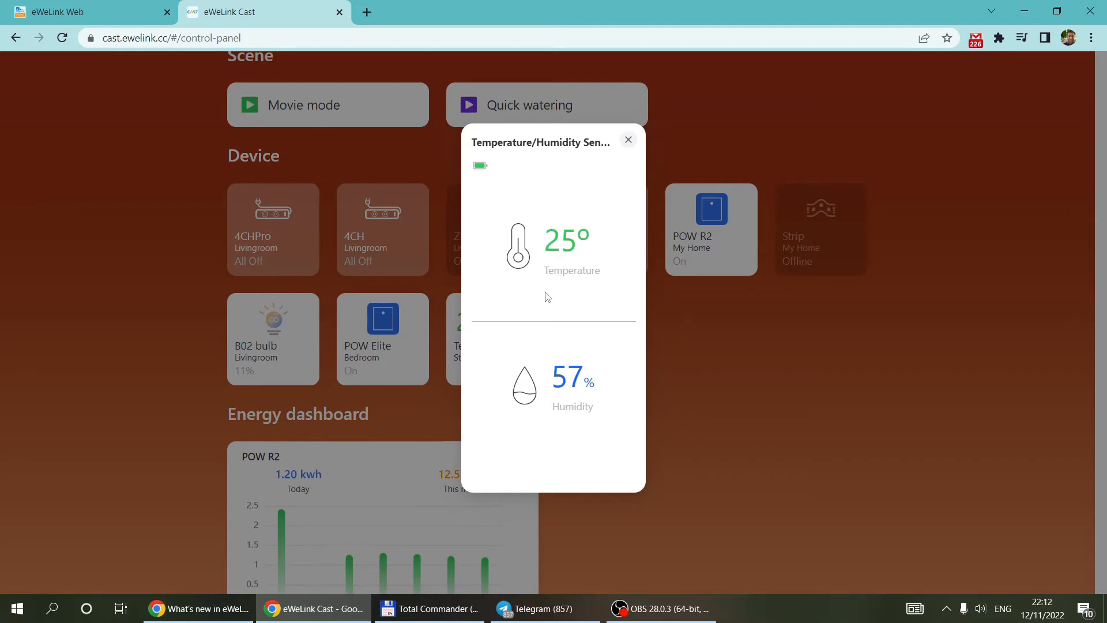
{"action": "left_click", "coordinate": [627, 140]}
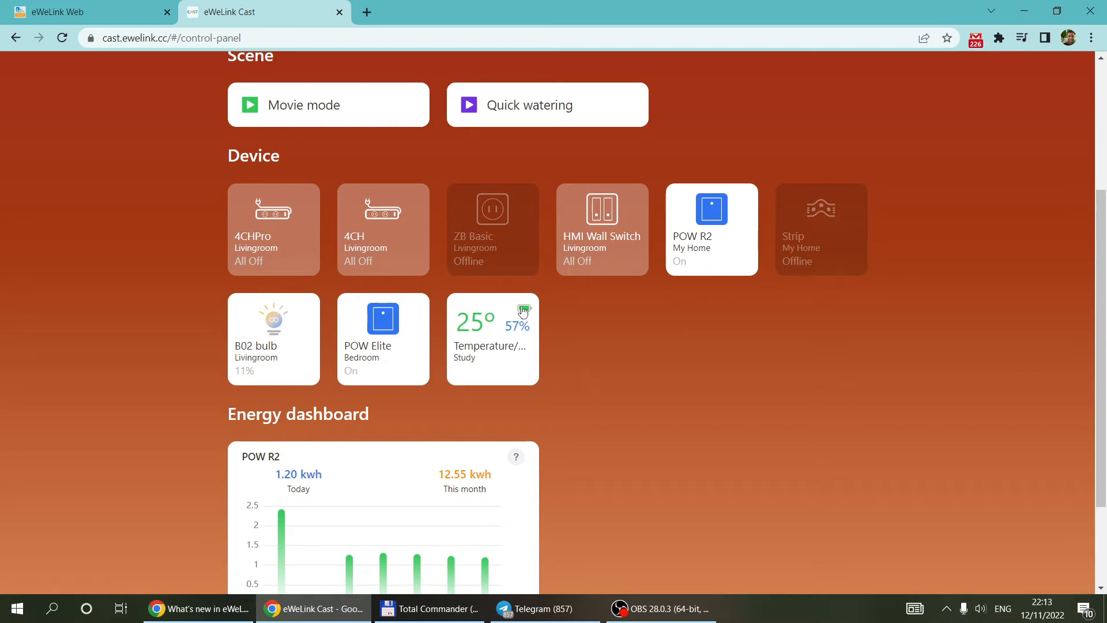
{"action": "mouse_move", "coordinate": [522, 343]}
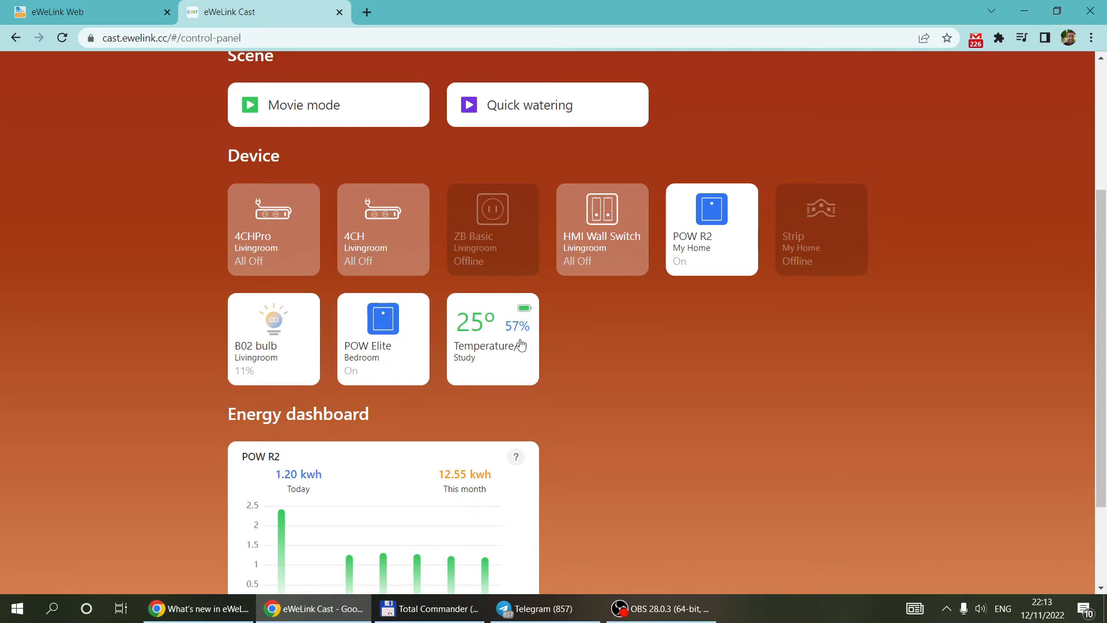
{"action": "mouse_move", "coordinate": [570, 353]}
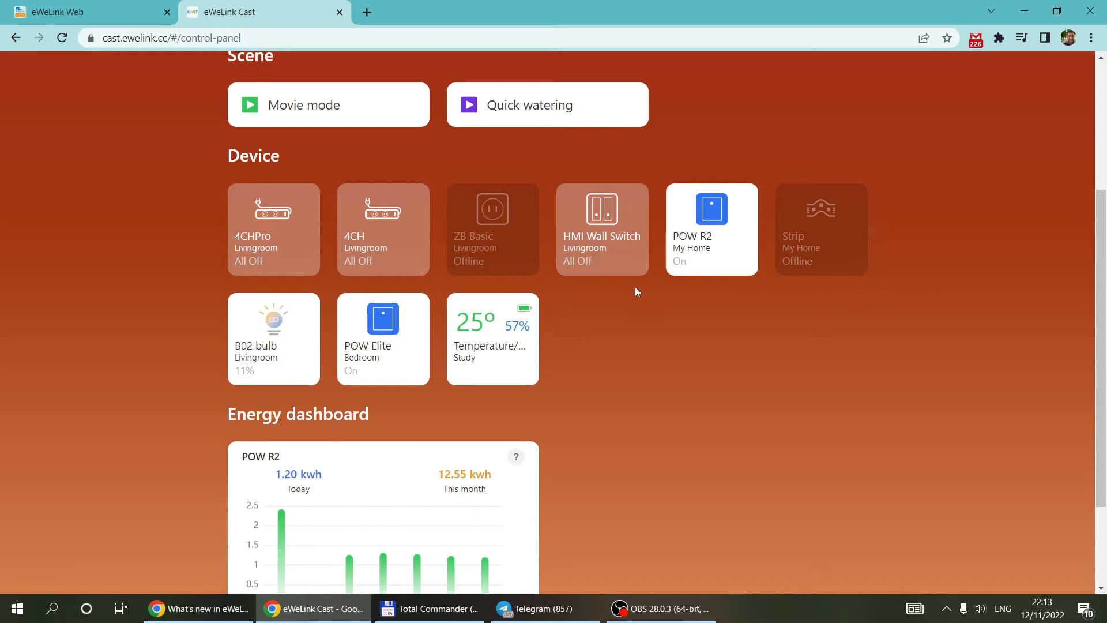
{"action": "mouse_move", "coordinate": [609, 352]}
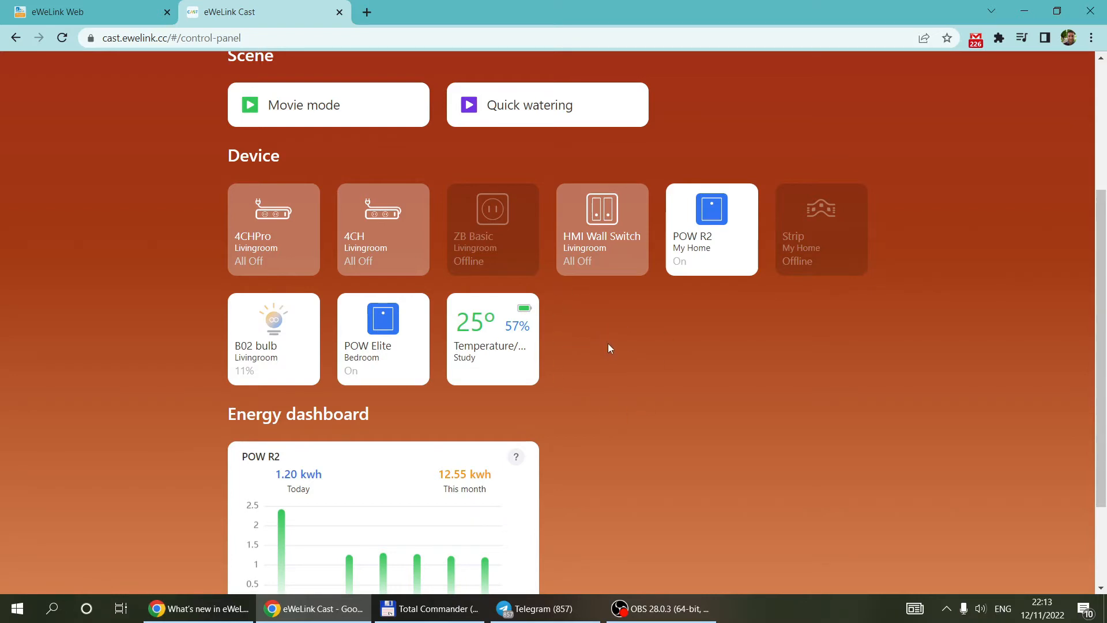
{"action": "mouse_move", "coordinate": [669, 357]}
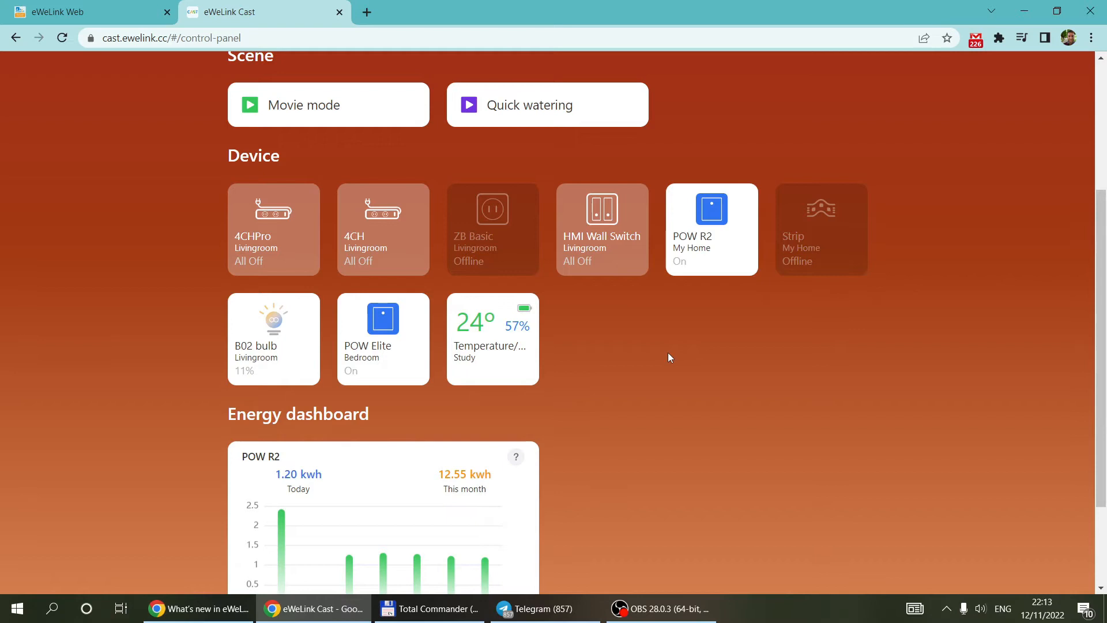
{"action": "mouse_move", "coordinate": [609, 354]}
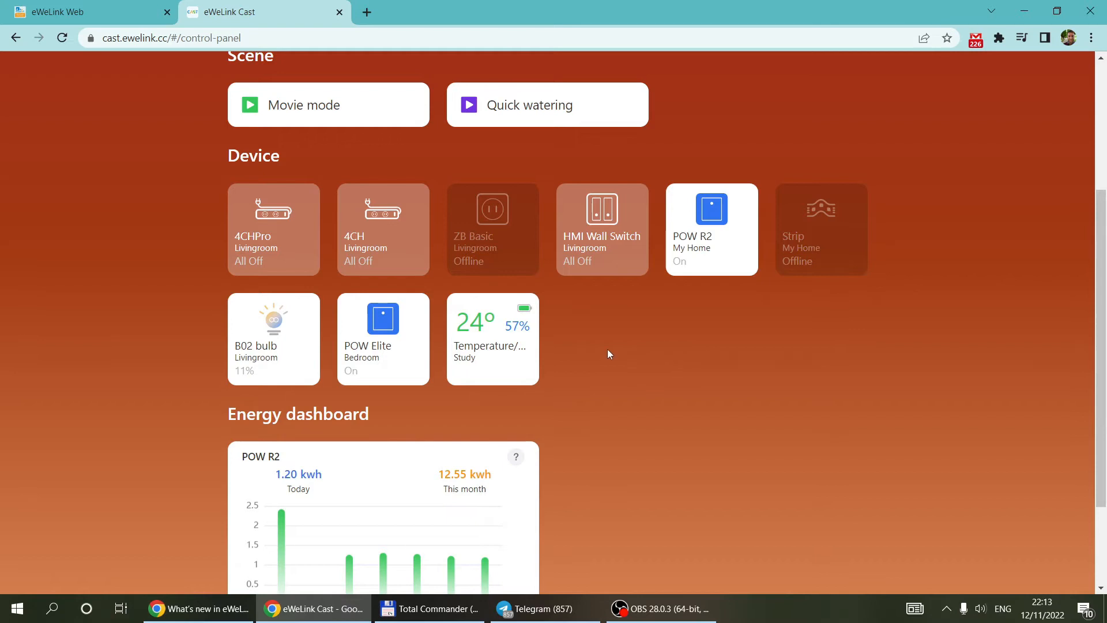
{"action": "mouse_move", "coordinate": [577, 350]}
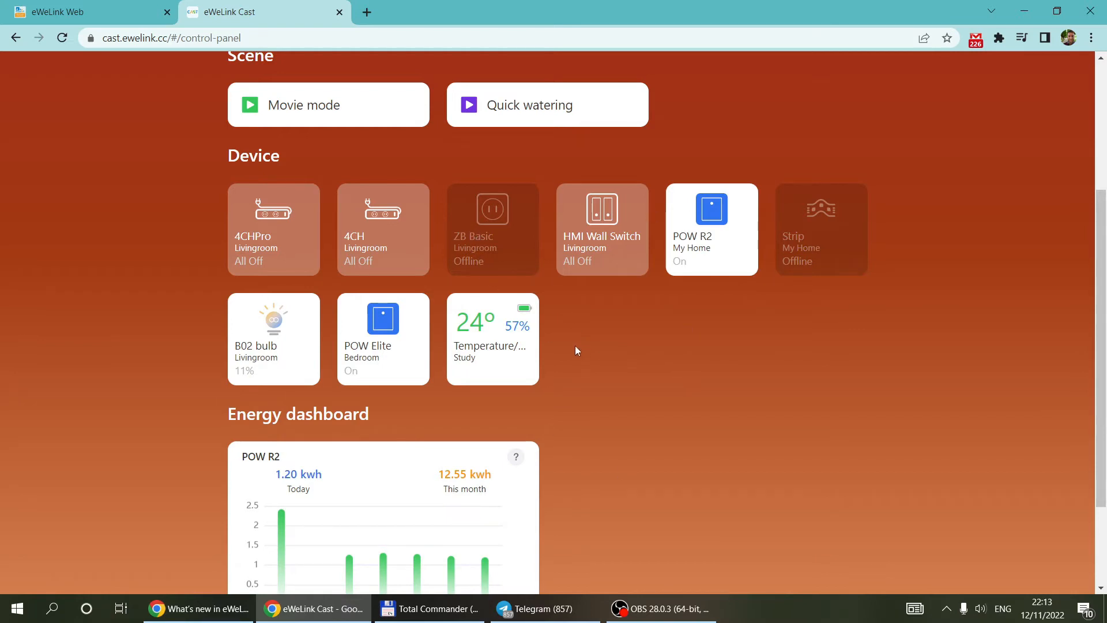
{"action": "mouse_move", "coordinate": [603, 409]}
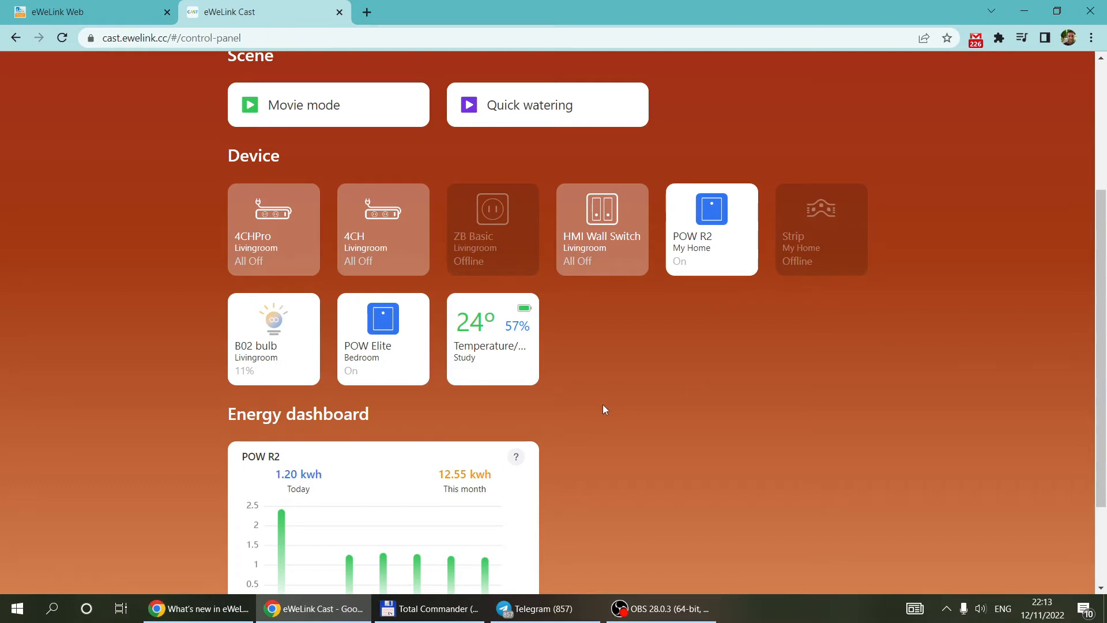
{"action": "mouse_move", "coordinate": [565, 403]}
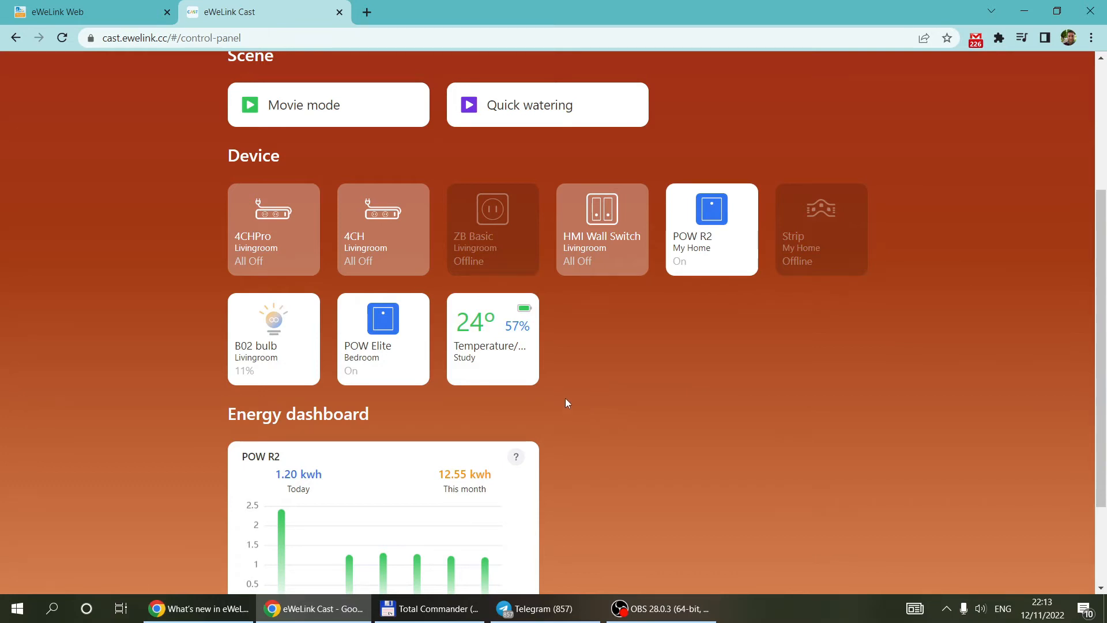
{"action": "mouse_move", "coordinate": [672, 422]}
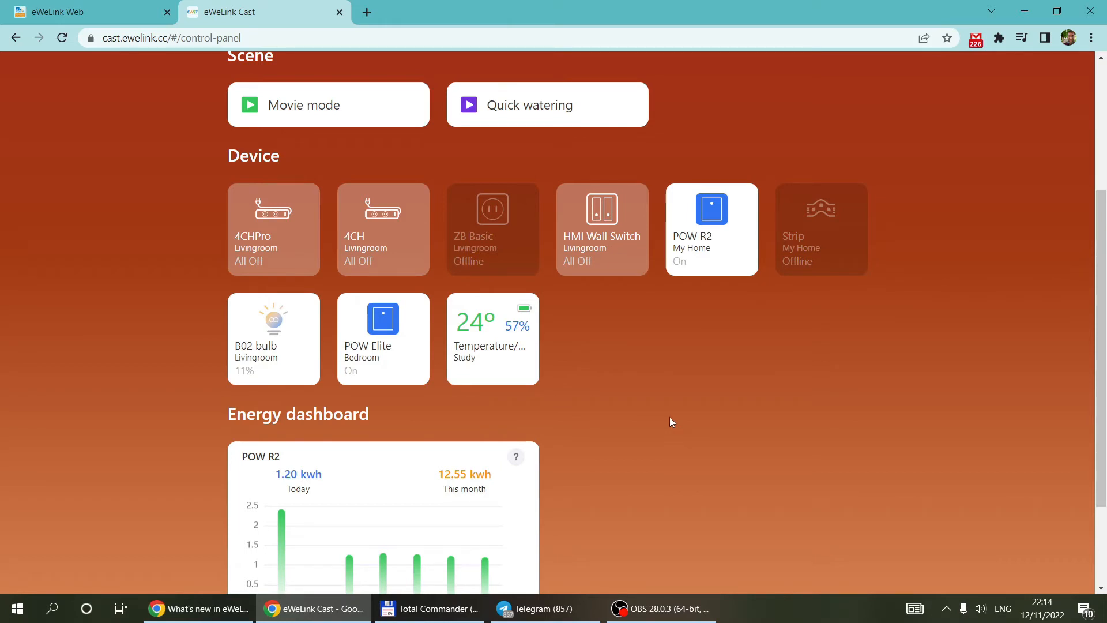
{"action": "mouse_move", "coordinate": [619, 344]}
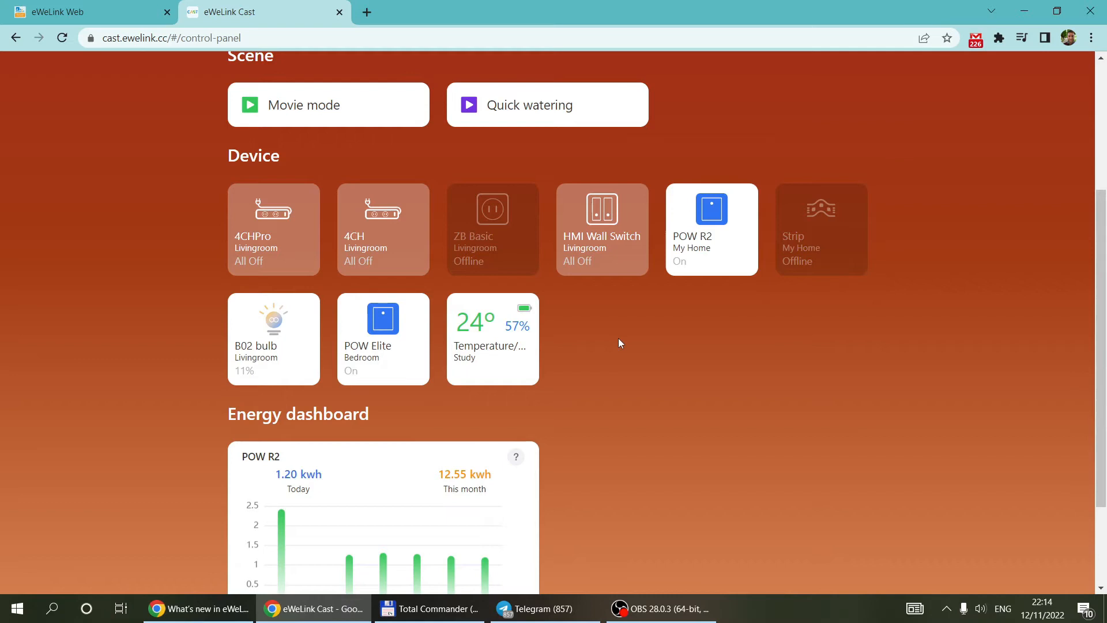
{"action": "scroll", "scroll_direction": "down", "scroll_amount": 3}
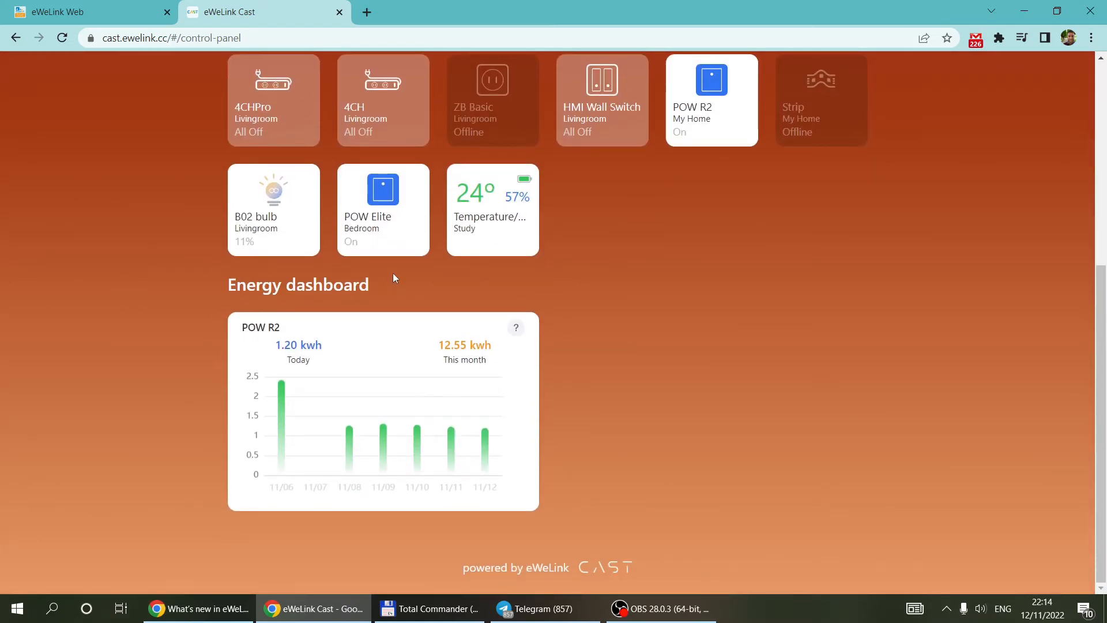
{"action": "mouse_move", "coordinate": [314, 294]}
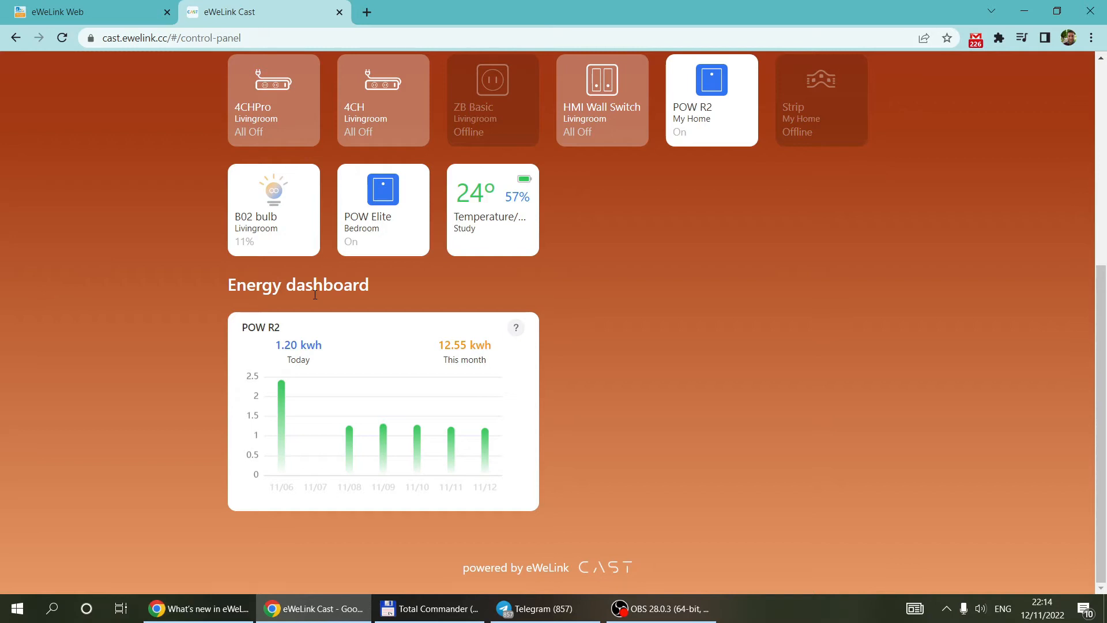
{"action": "mouse_move", "coordinate": [619, 303]}
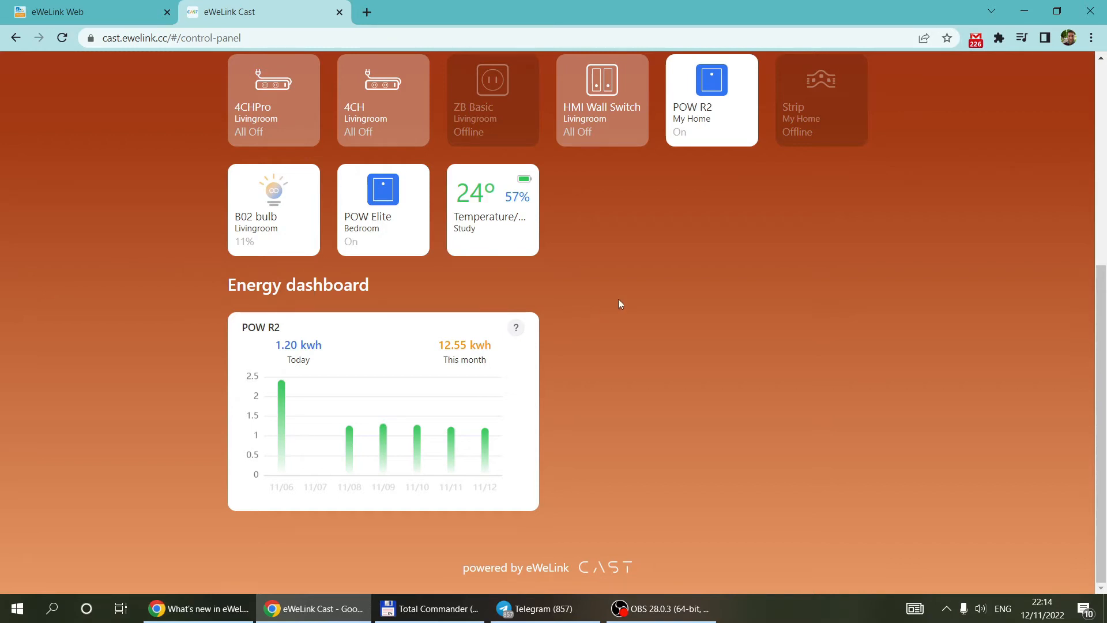
{"action": "mouse_move", "coordinate": [695, 116]}
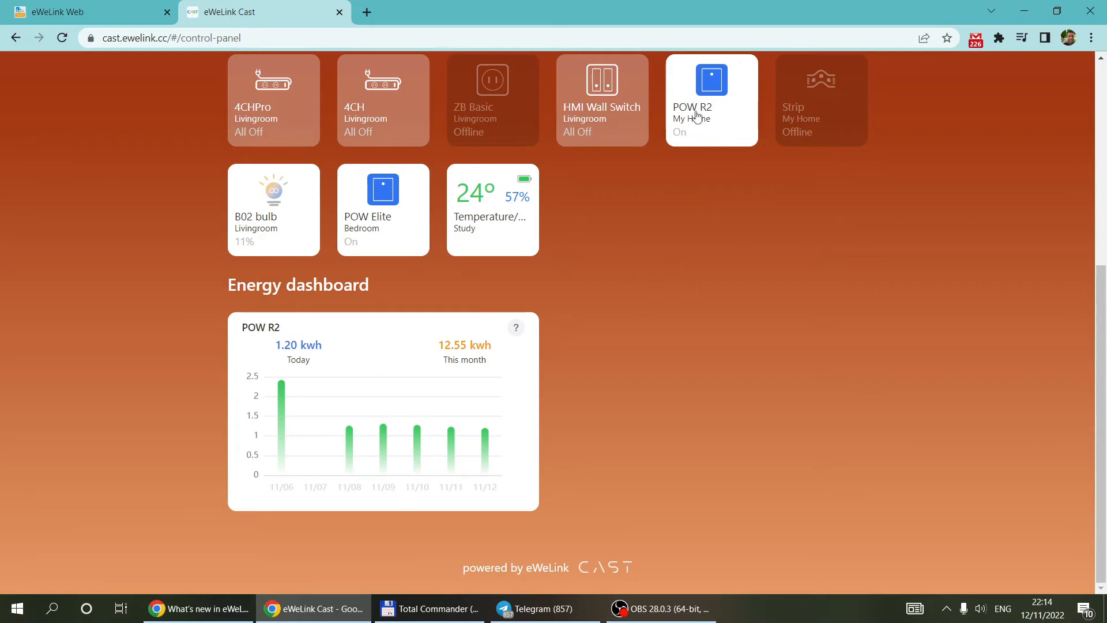
{"action": "mouse_move", "coordinate": [400, 230]}
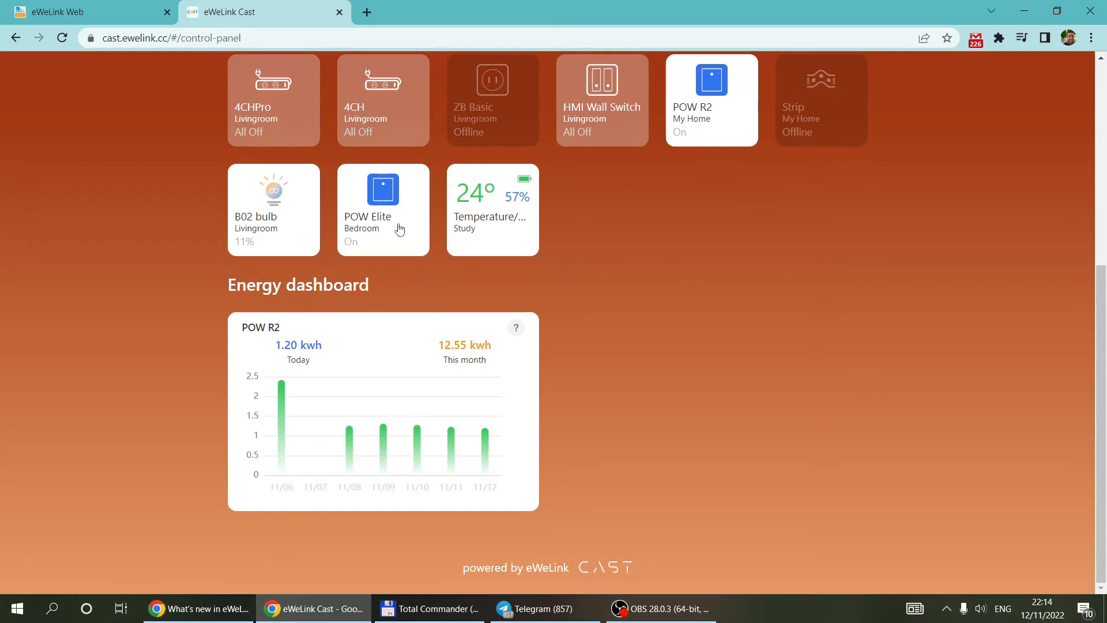
{"action": "mouse_move", "coordinate": [671, 118]}
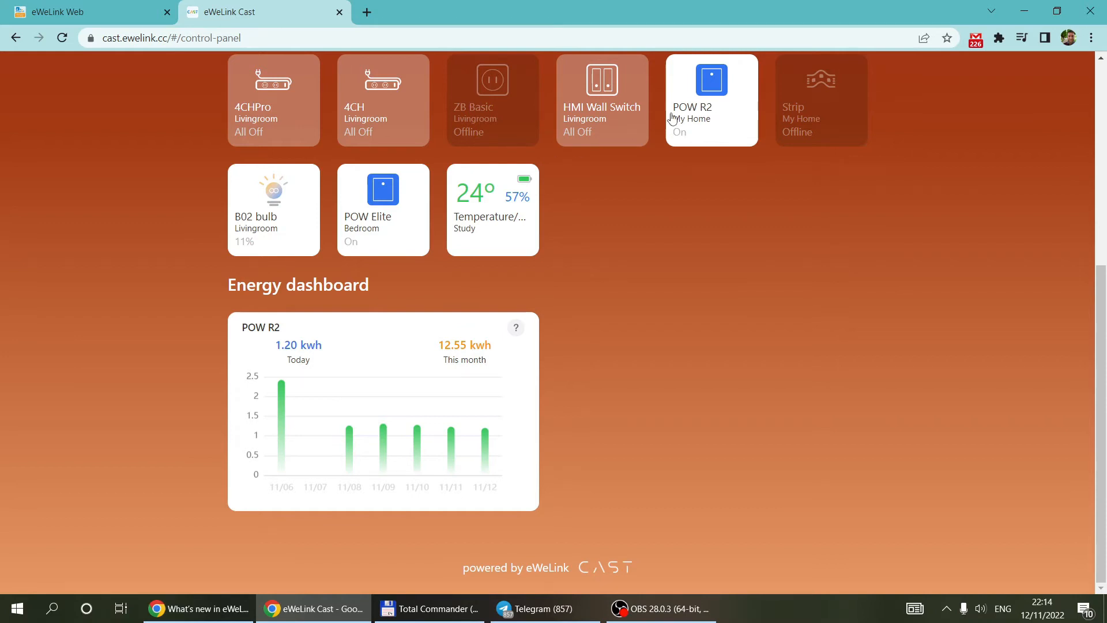
{"action": "left_click", "coordinate": [382, 189]}
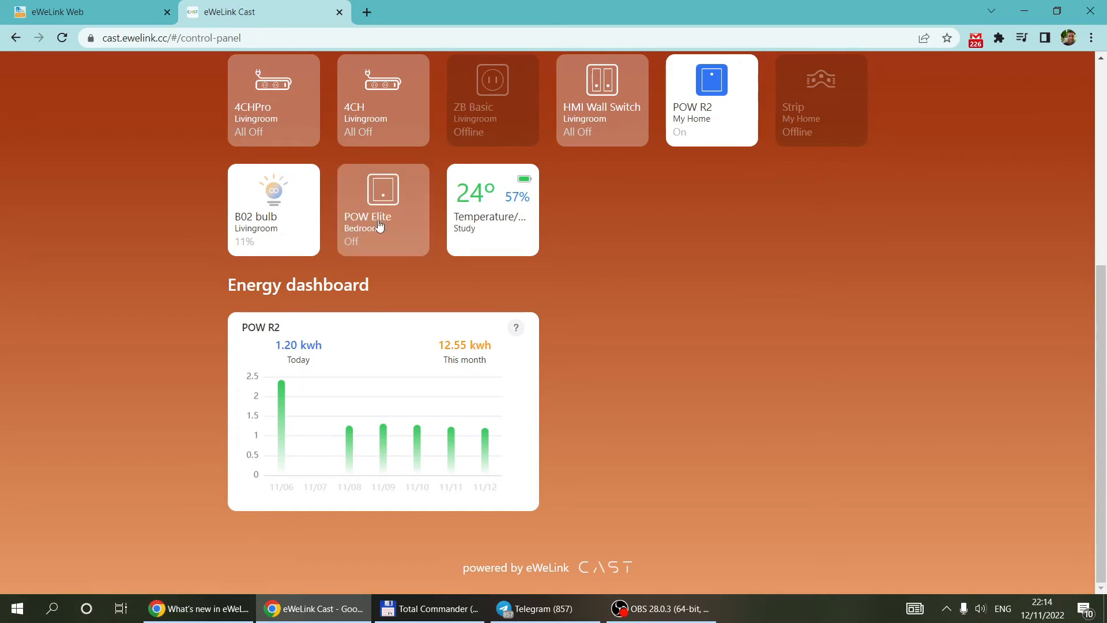
{"action": "left_click", "coordinate": [382, 209]}
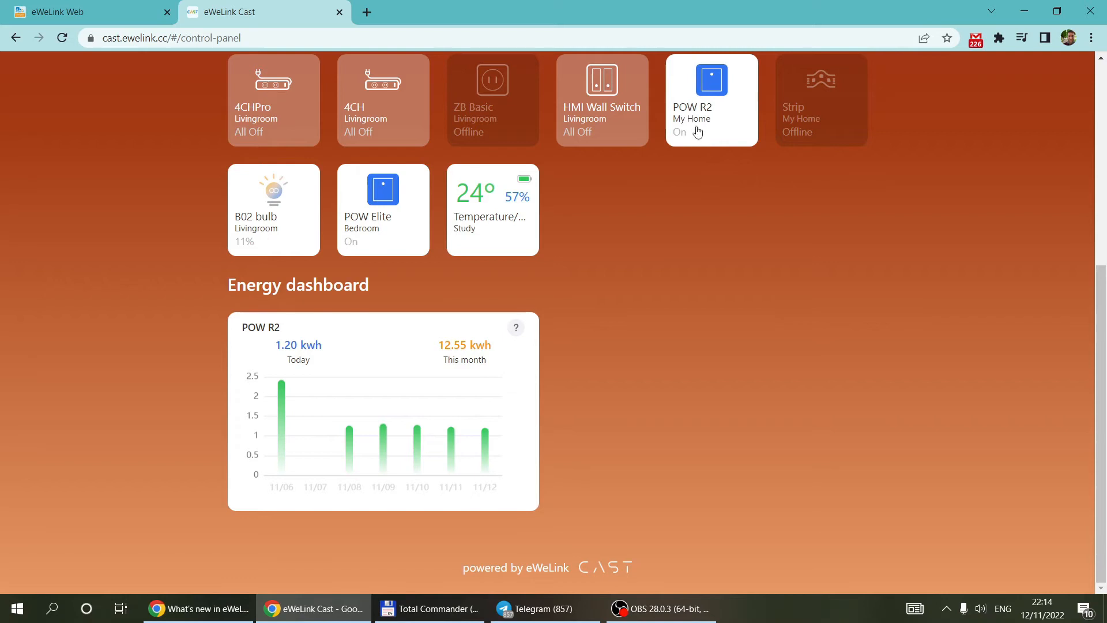
{"action": "mouse_move", "coordinate": [580, 330]}
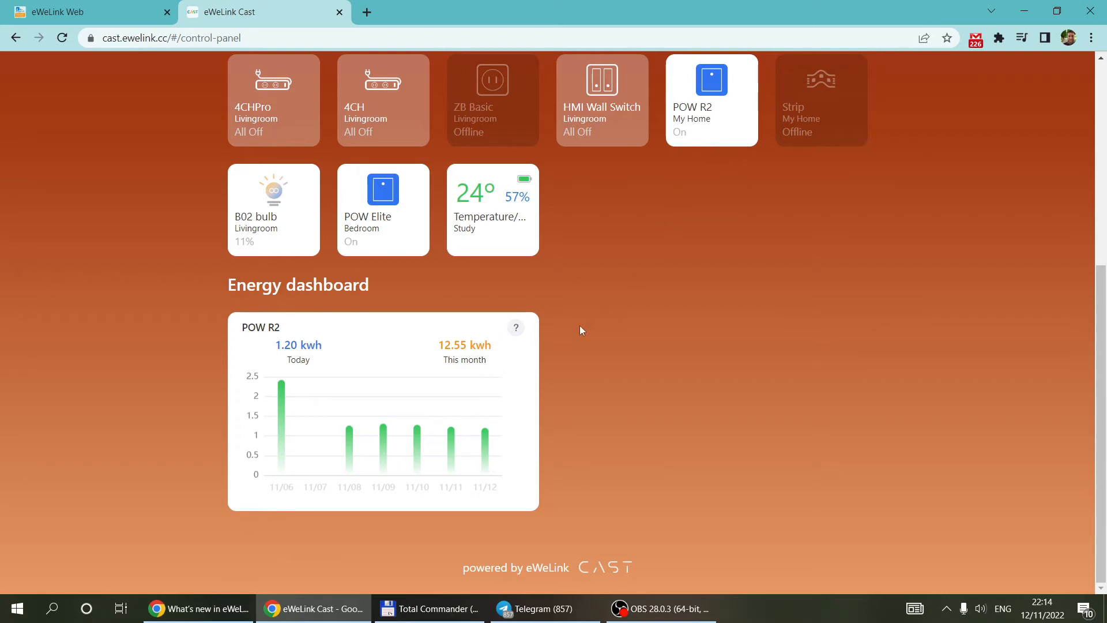
{"action": "mouse_move", "coordinate": [431, 392]}
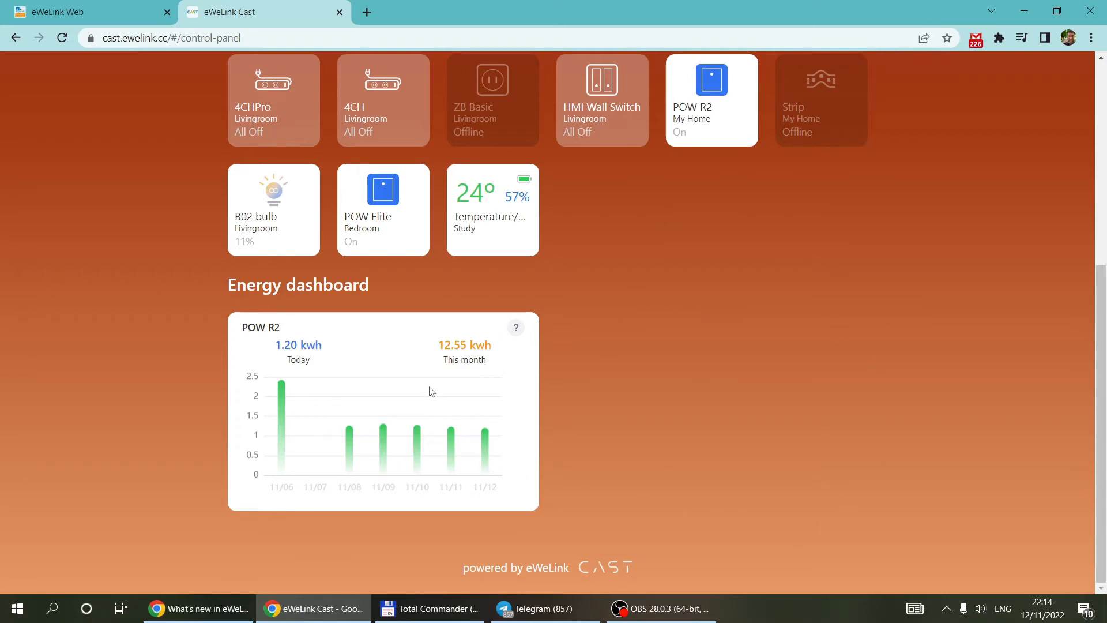
{"action": "mouse_move", "coordinate": [343, 463]}
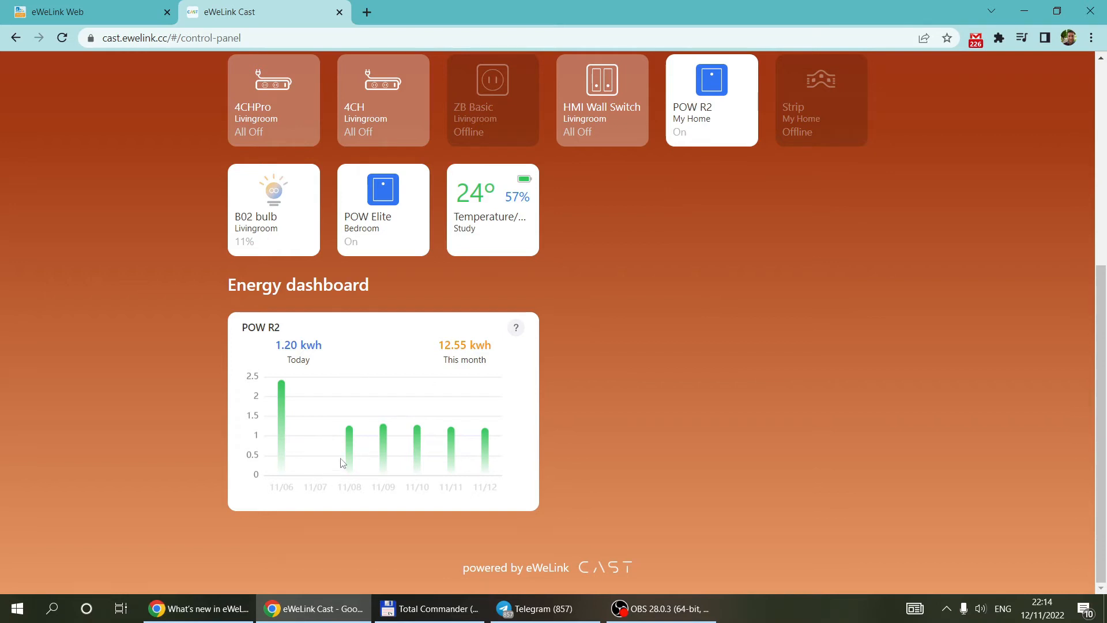
{"action": "mouse_move", "coordinate": [483, 471]}
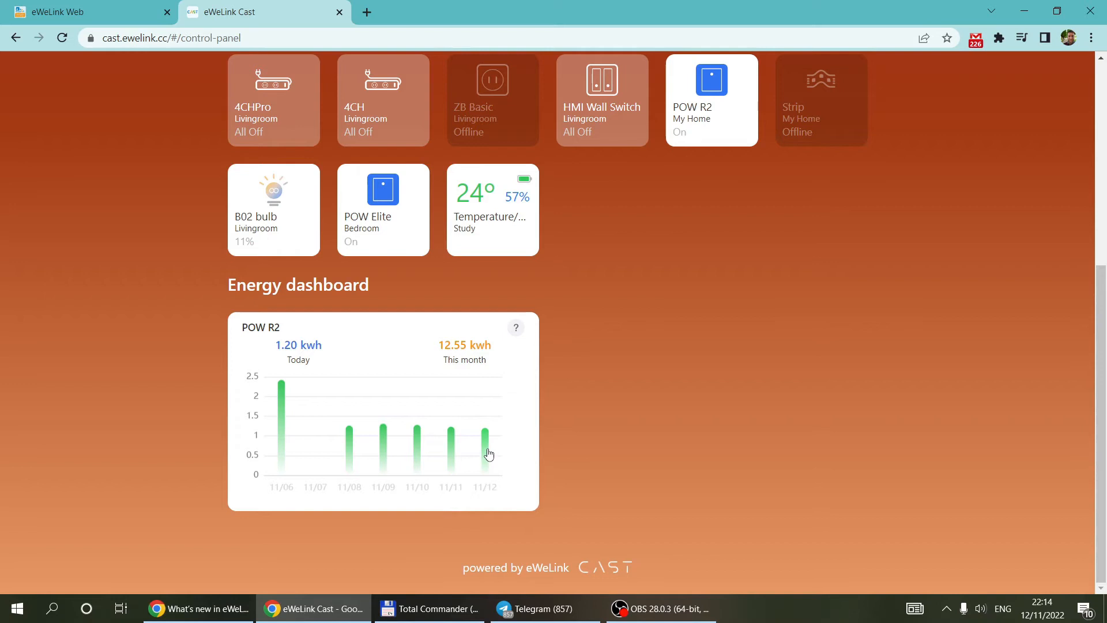
{"action": "mouse_move", "coordinate": [489, 454]}
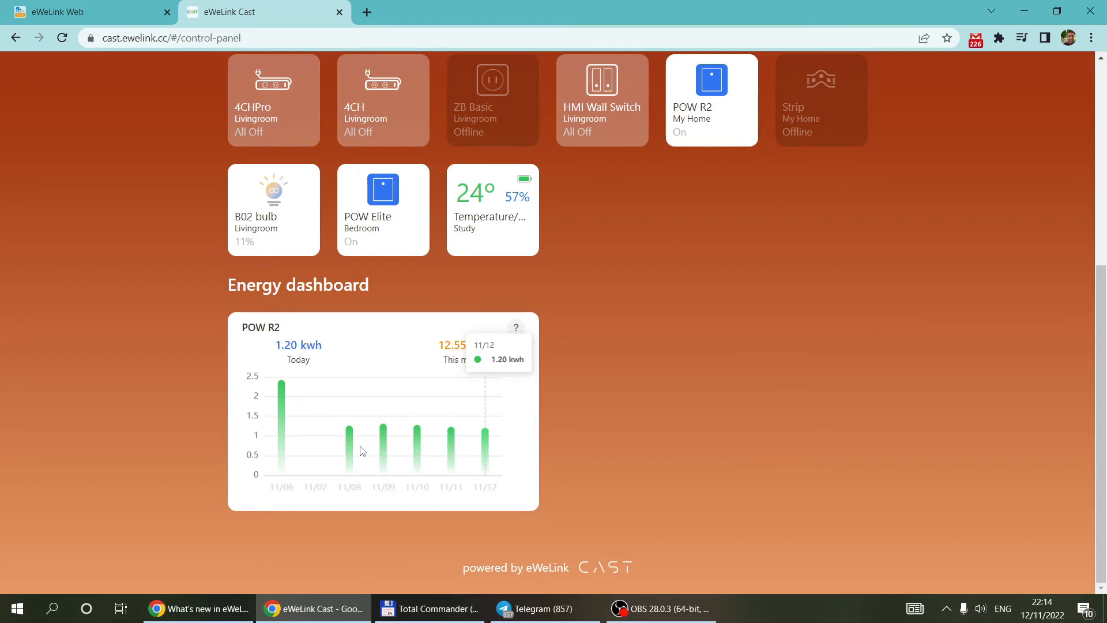
{"action": "mouse_move", "coordinate": [313, 449]}
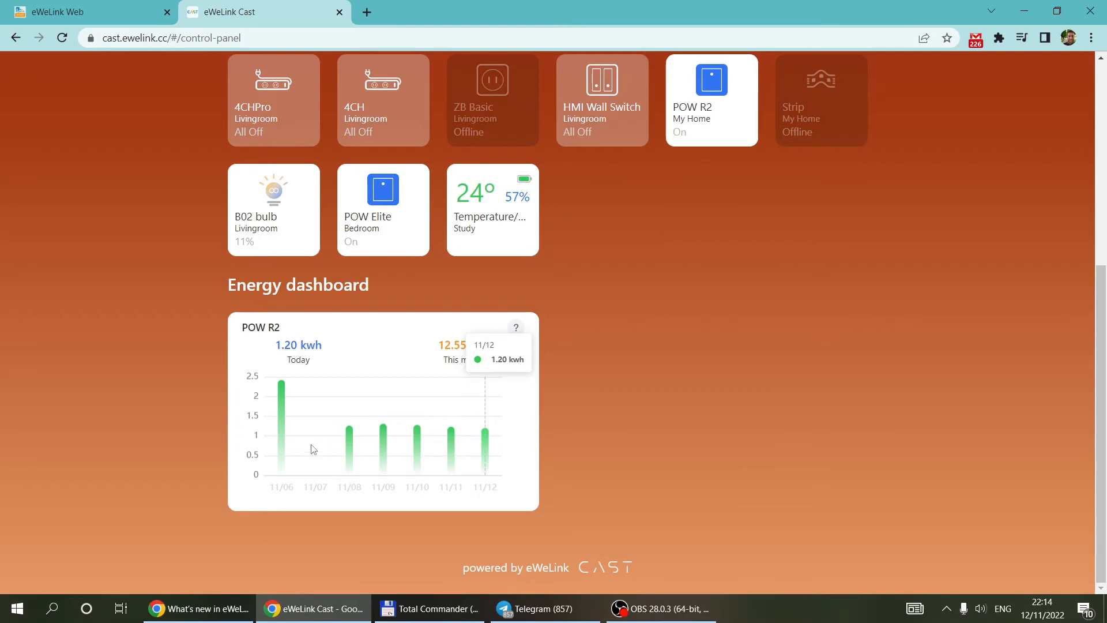
{"action": "mouse_move", "coordinate": [316, 498]}
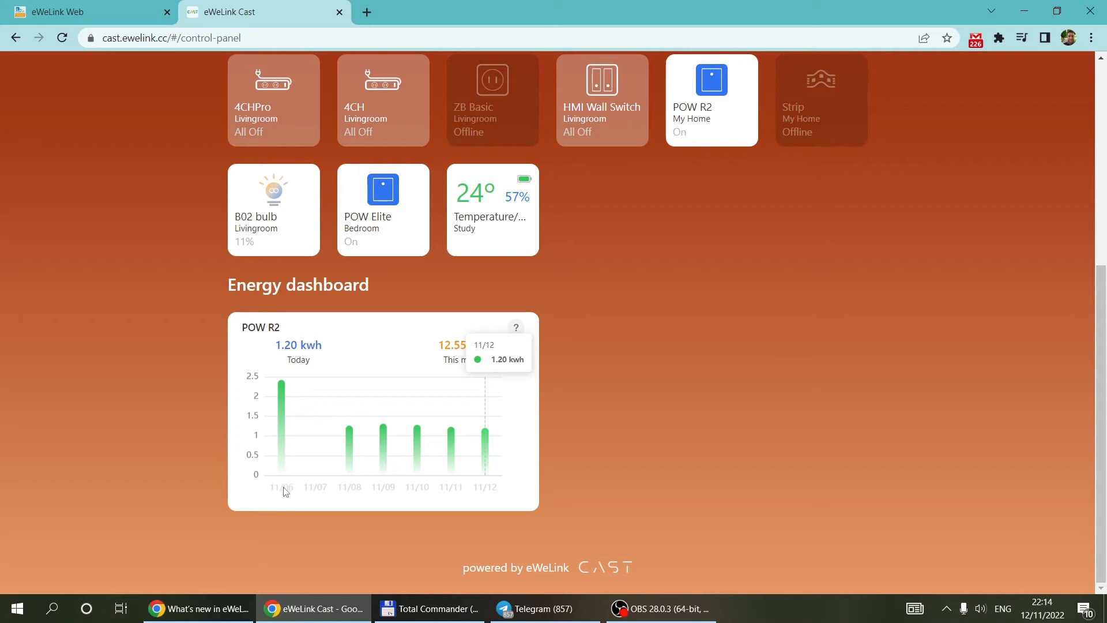
{"action": "mouse_move", "coordinate": [282, 407]}
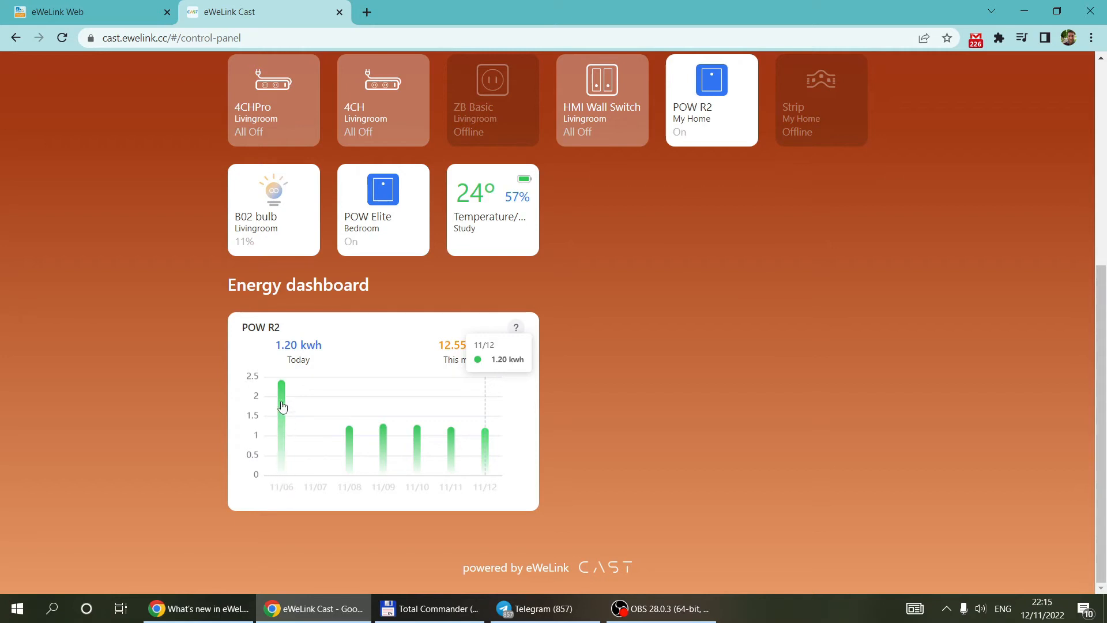
{"action": "mouse_move", "coordinate": [351, 432]}
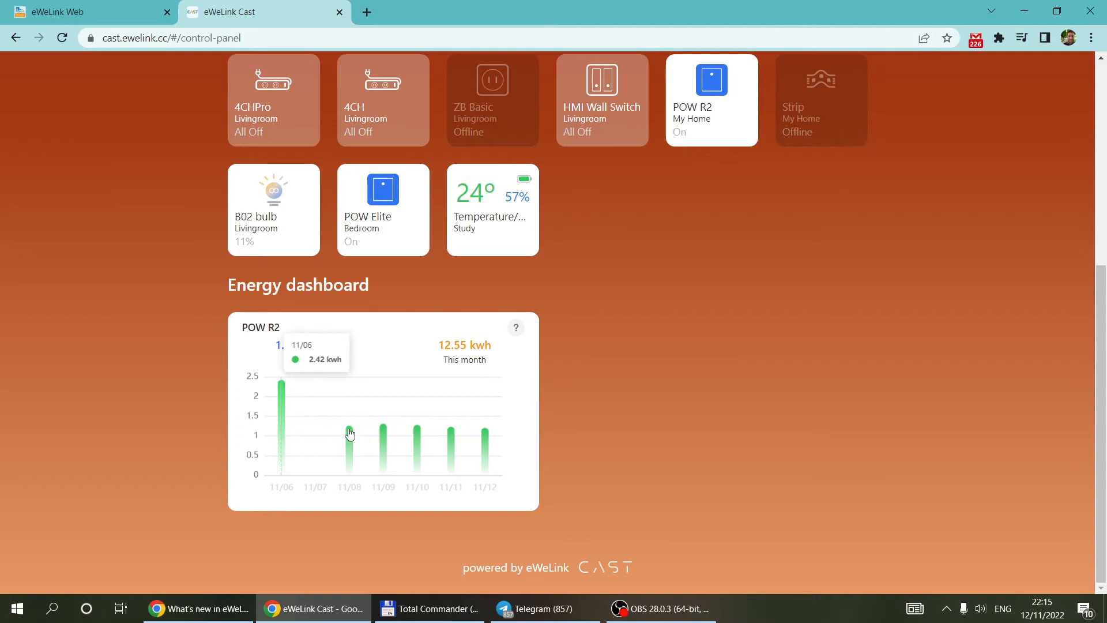
{"action": "mouse_move", "coordinate": [388, 448]}
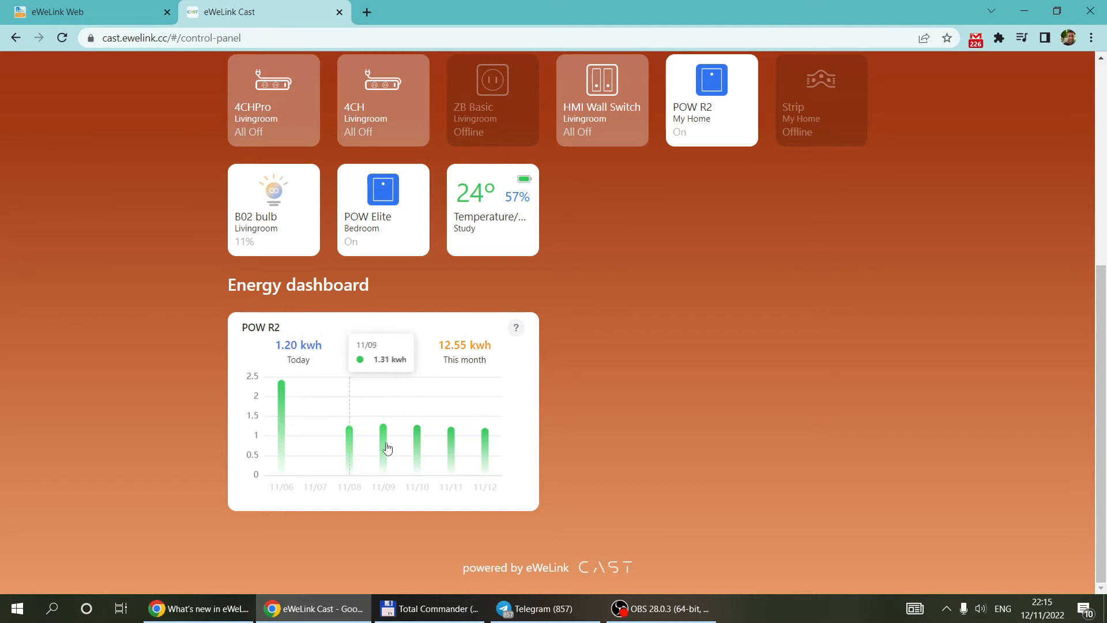
{"action": "mouse_move", "coordinate": [451, 453]}
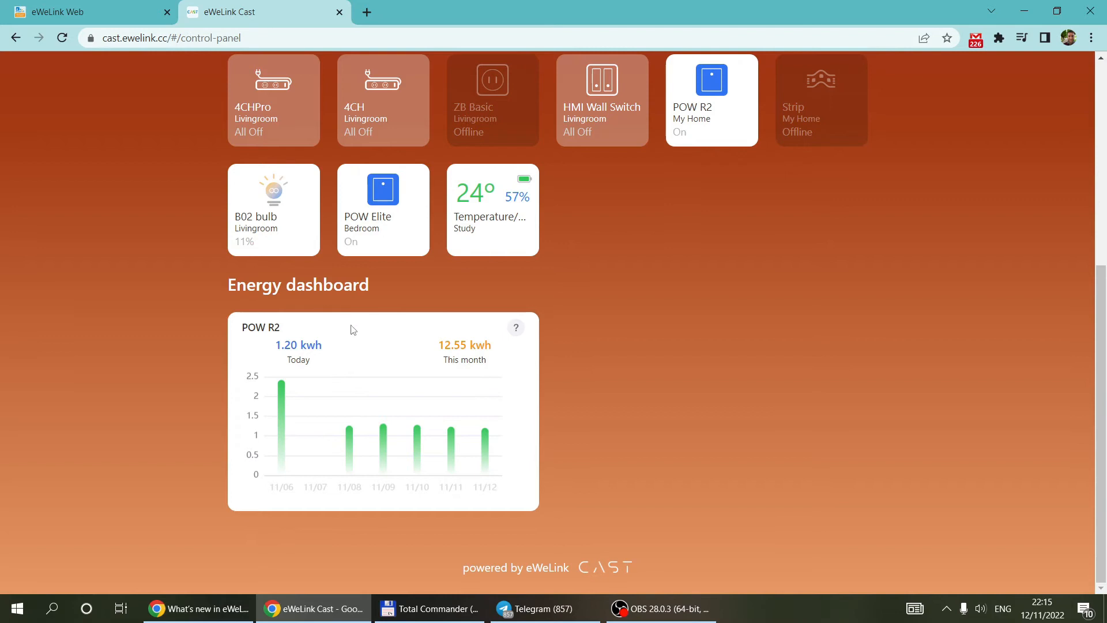
{"action": "mouse_move", "coordinate": [362, 345]}
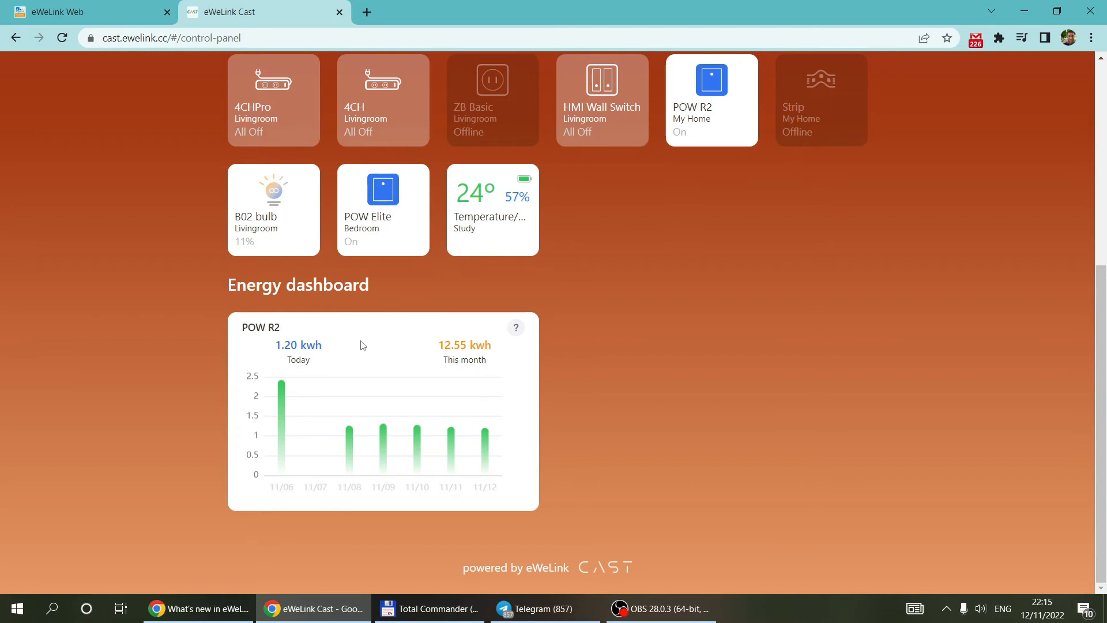
{"action": "mouse_move", "coordinate": [299, 358]}
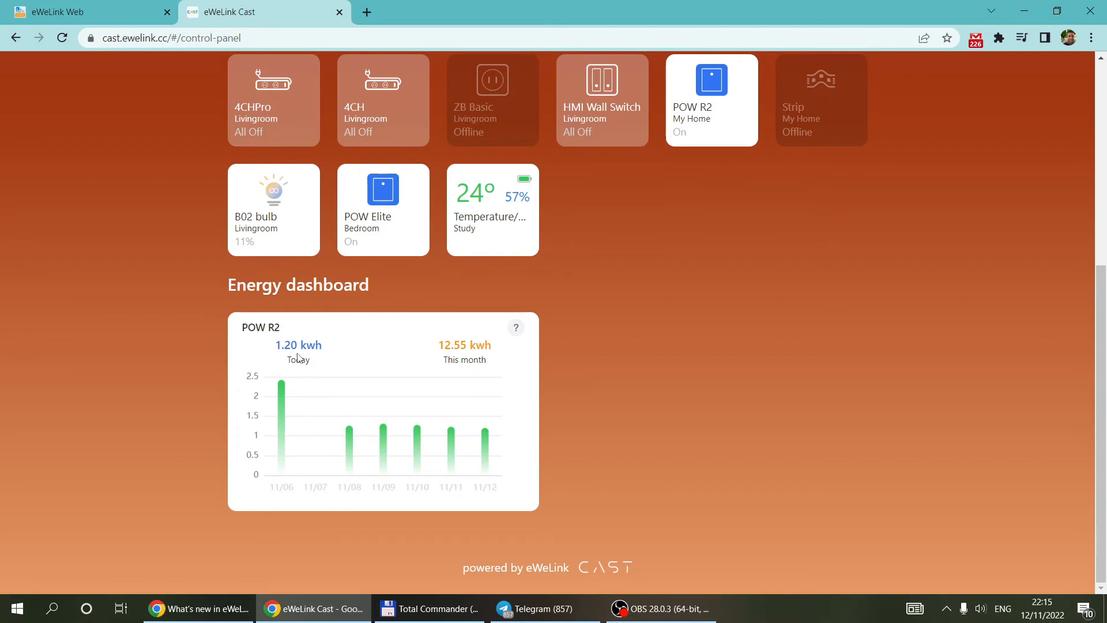
{"action": "mouse_move", "coordinate": [485, 366]}
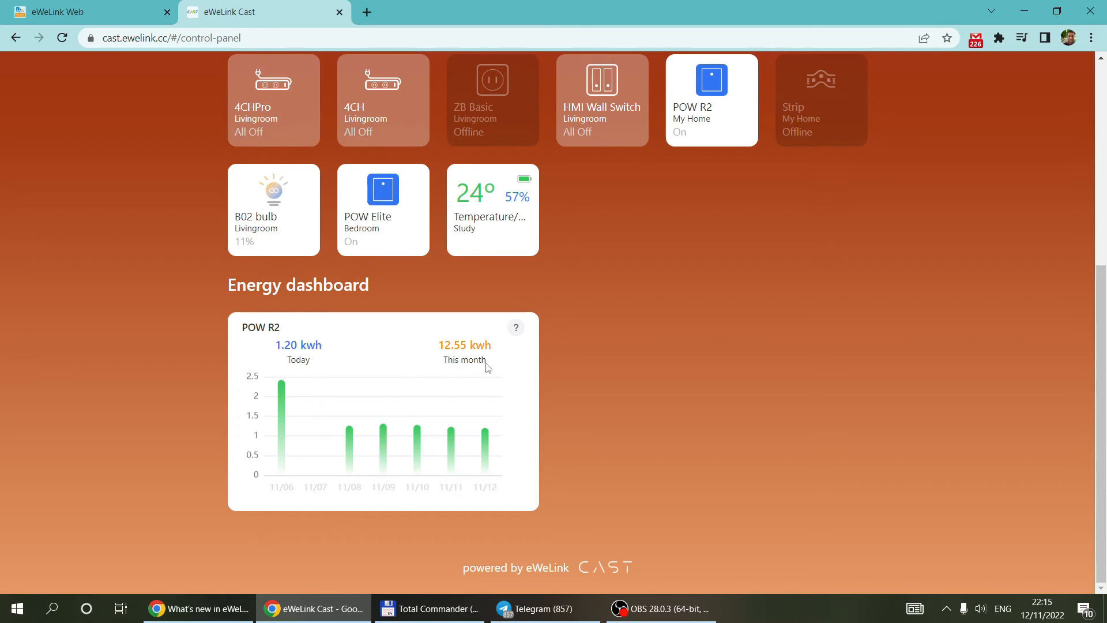
{"action": "left_click", "coordinate": [89, 12]}
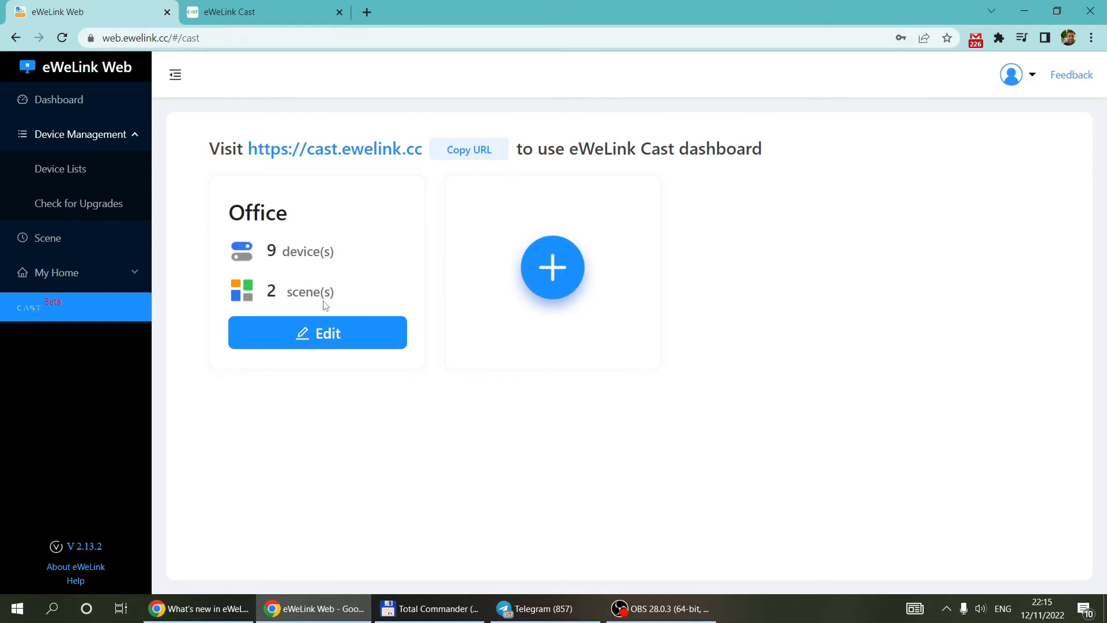
{"action": "mouse_move", "coordinate": [581, 370]}
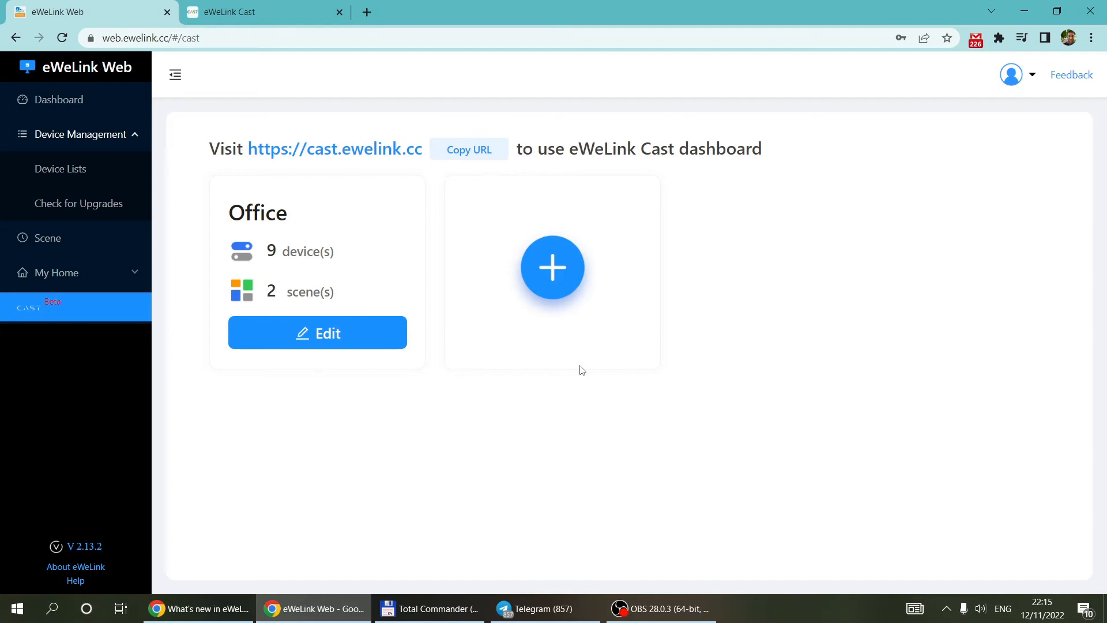
- Edit the Office dashboard and scroll its preview down to the POW R2 energy chart
{"action": "left_click", "coordinate": [317, 332]}
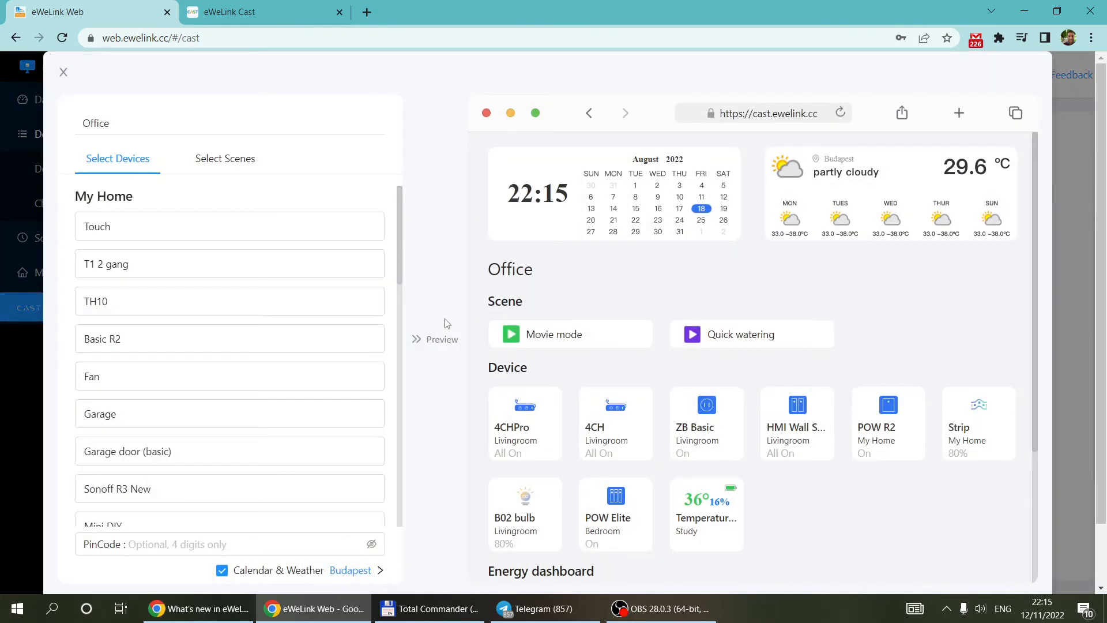
{"action": "scroll", "scroll_direction": "down", "scroll_amount": 3}
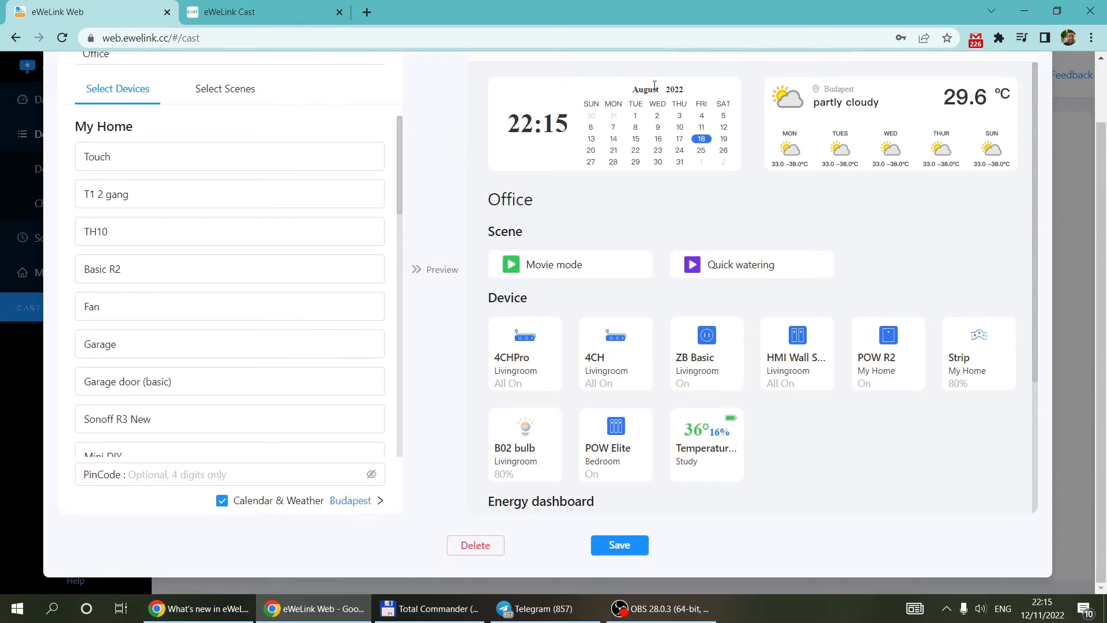
{"action": "mouse_move", "coordinate": [366, 508]}
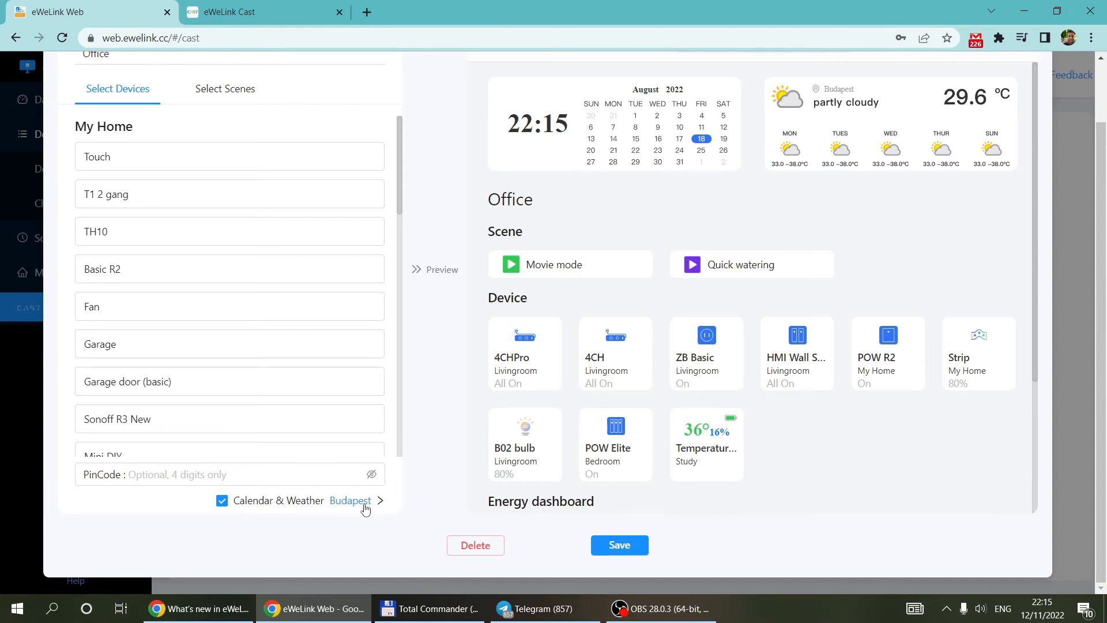
{"action": "mouse_move", "coordinate": [245, 508]}
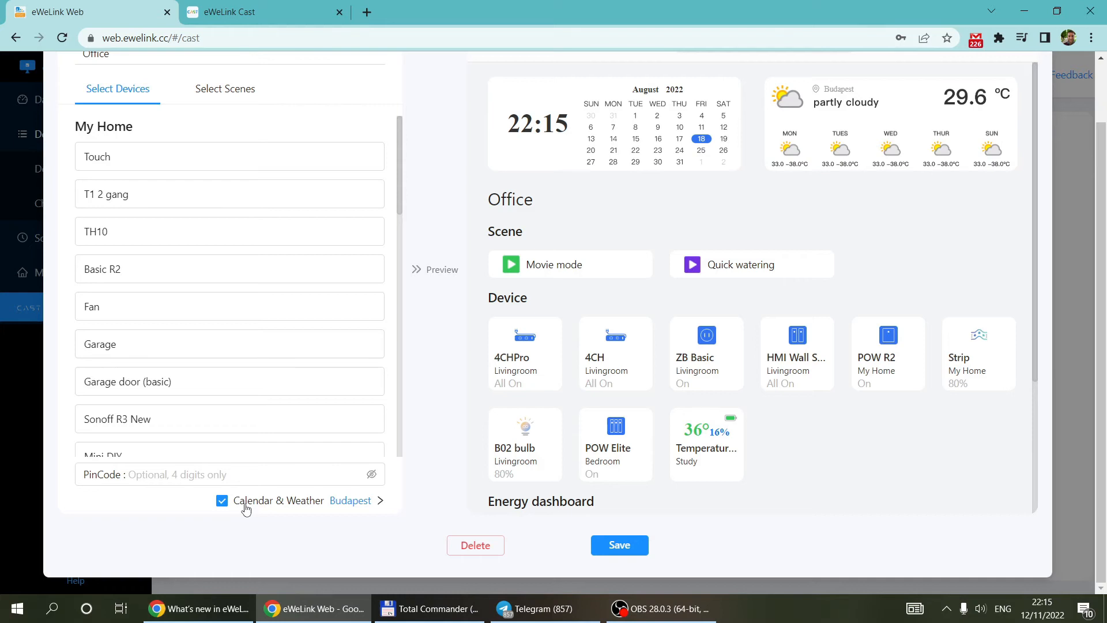
{"action": "scroll", "scroll_direction": "down", "scroll_amount": 3}
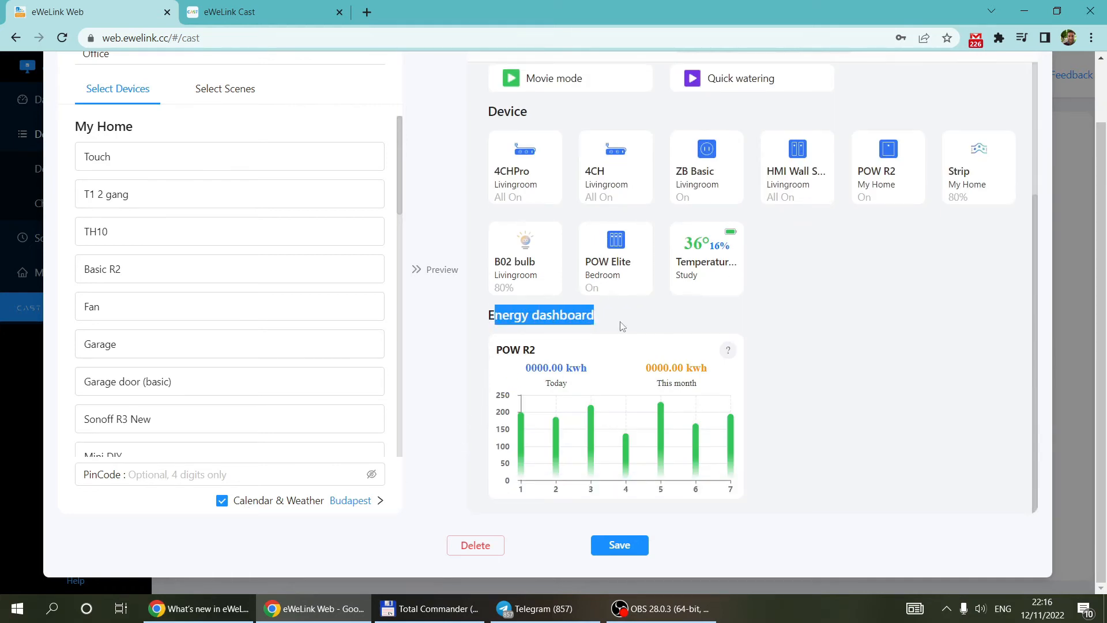
{"action": "mouse_move", "coordinate": [892, 224]}
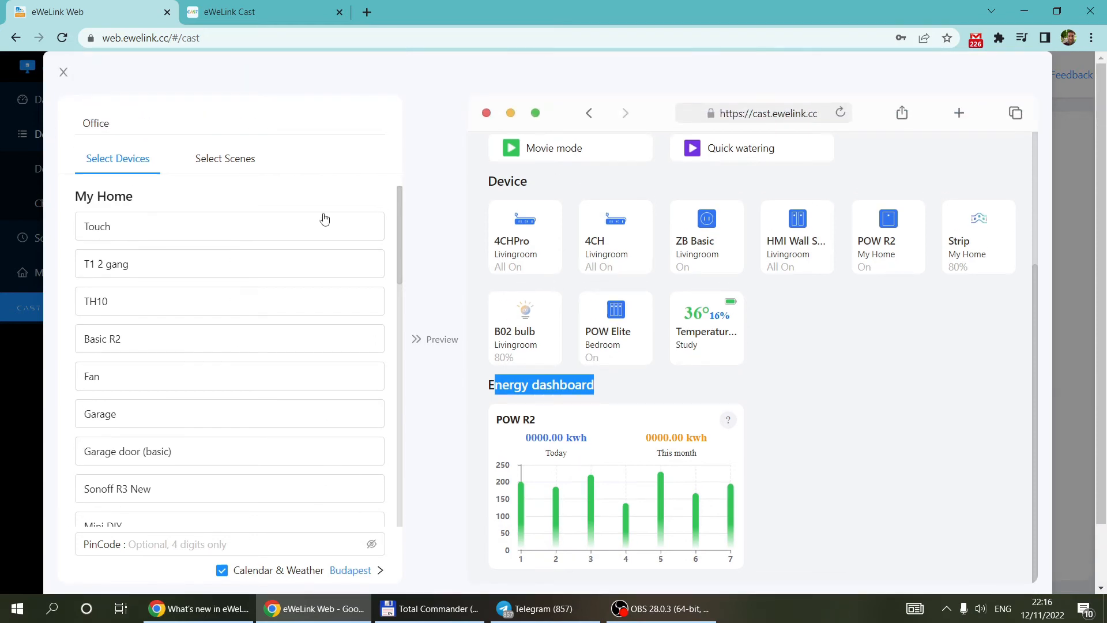
{"action": "scroll", "scroll_direction": "down", "scroll_amount": 3}
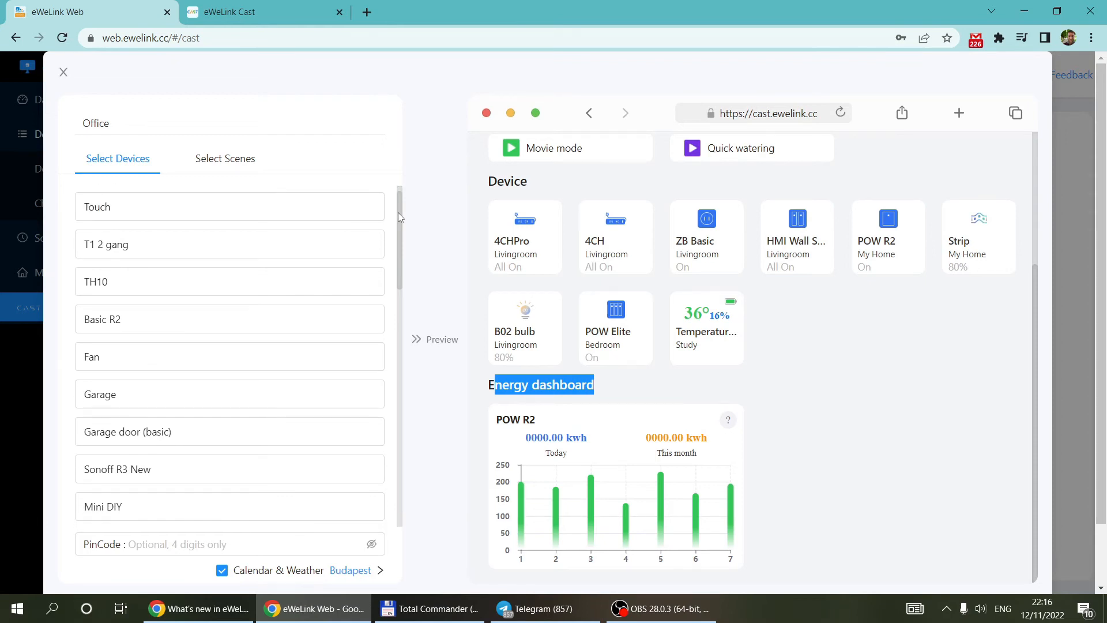
{"action": "scroll", "scroll_direction": "down", "scroll_amount": 3}
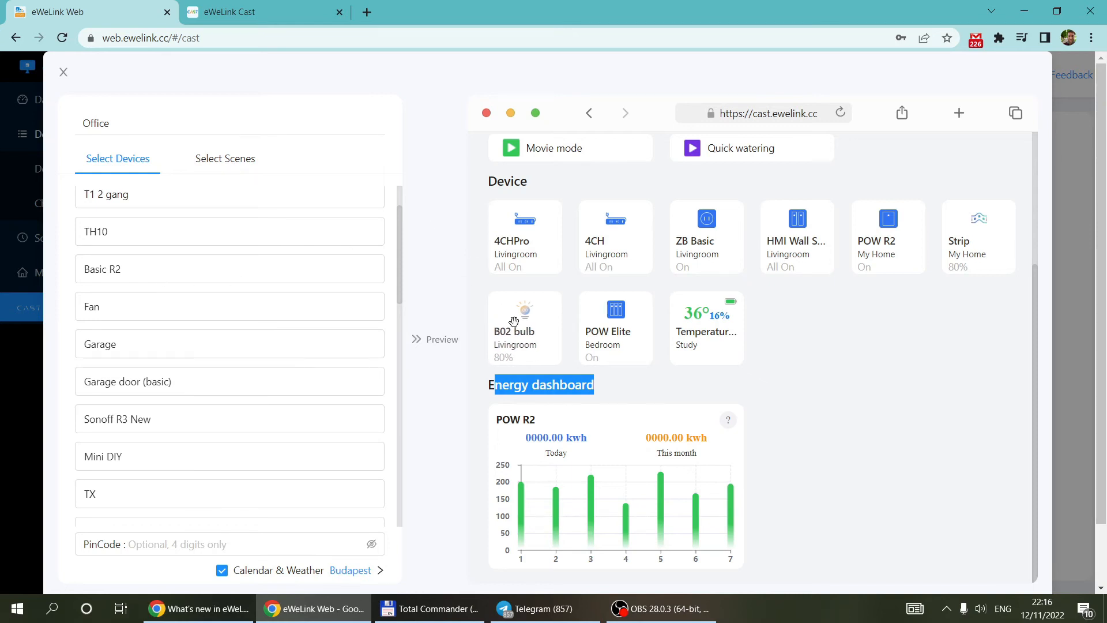
{"action": "mouse_move", "coordinate": [115, 316]}
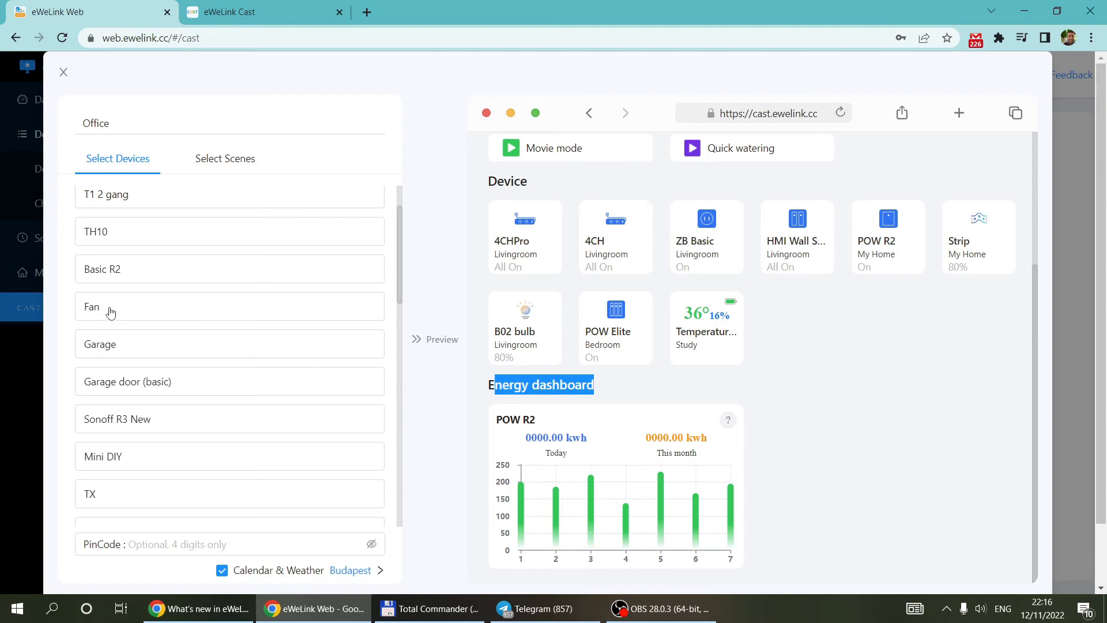
{"action": "mouse_move", "coordinate": [169, 323]}
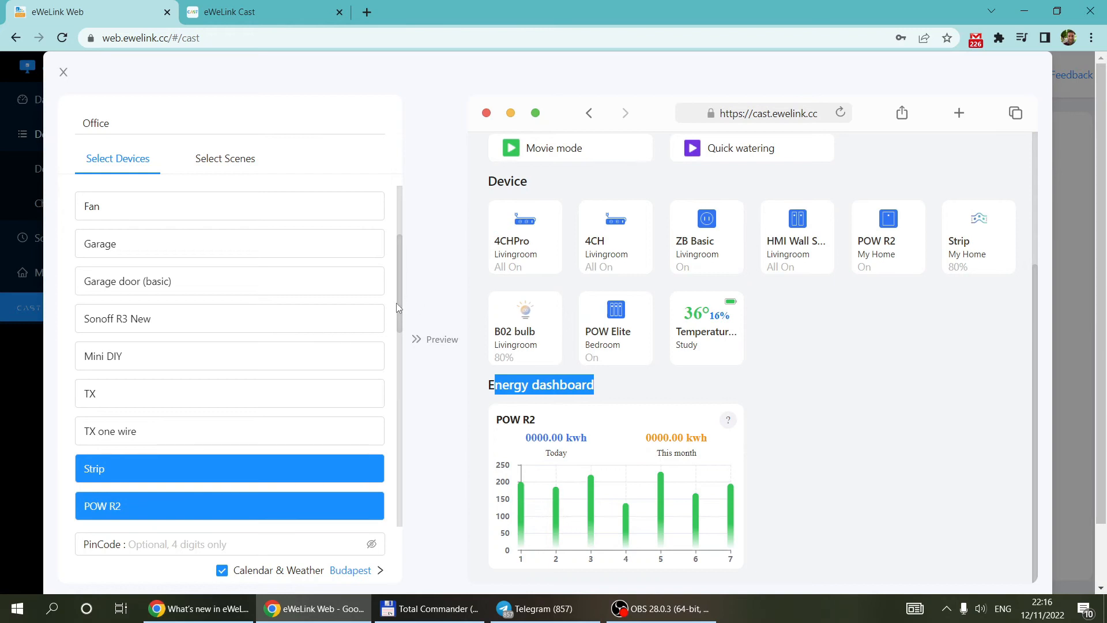
{"action": "scroll", "scroll_direction": "down", "scroll_amount": 3}
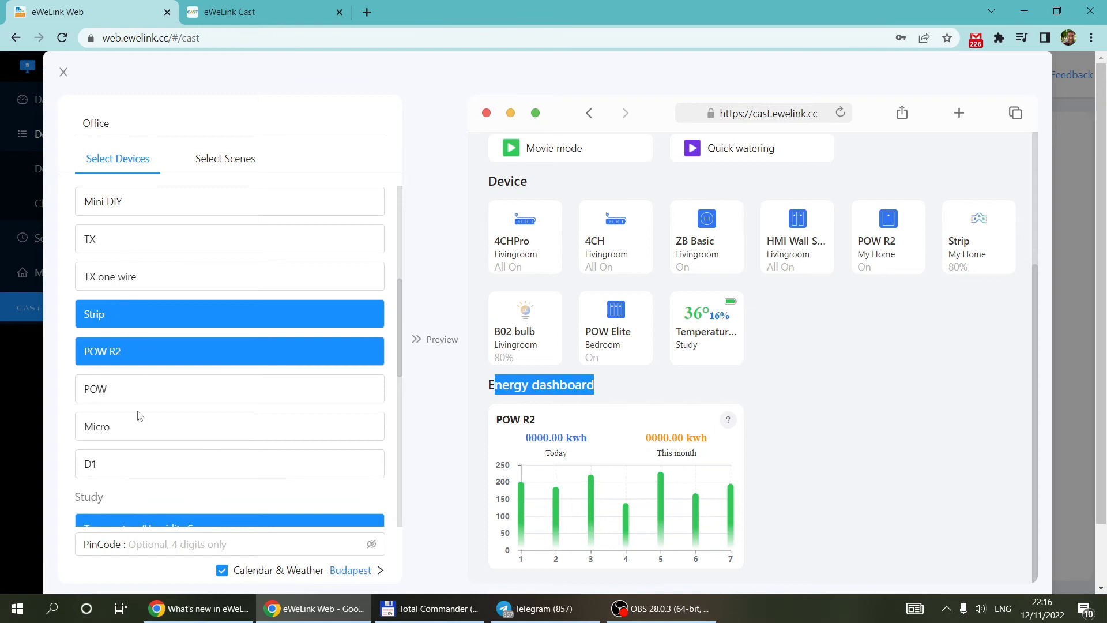
{"action": "scroll", "scroll_direction": "down", "scroll_amount": 3}
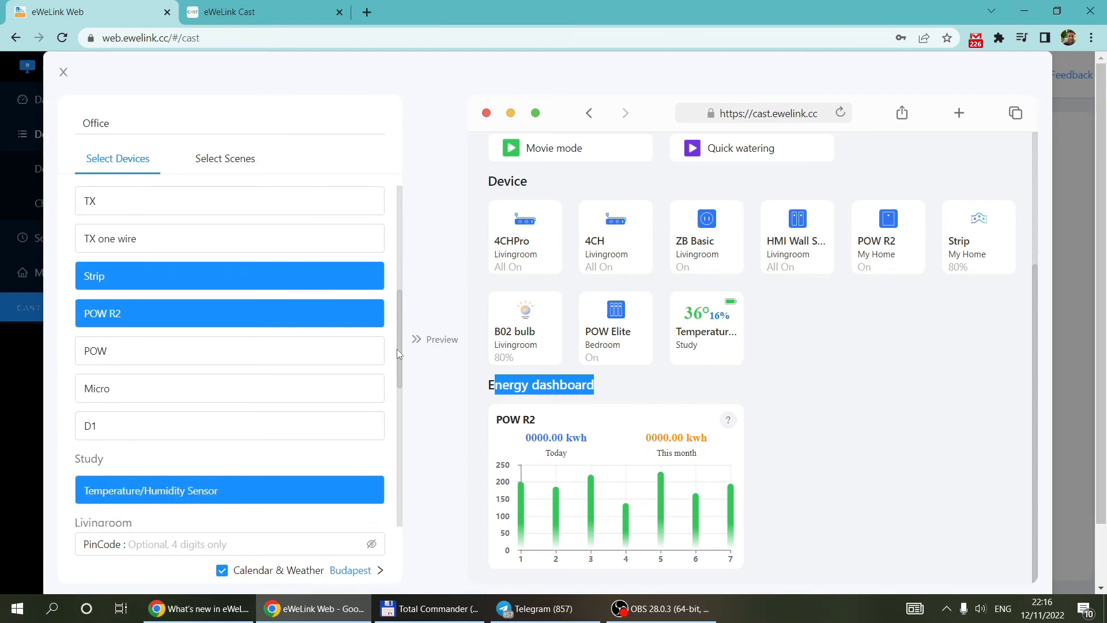
{"action": "scroll", "scroll_direction": "down", "scroll_amount": 3}
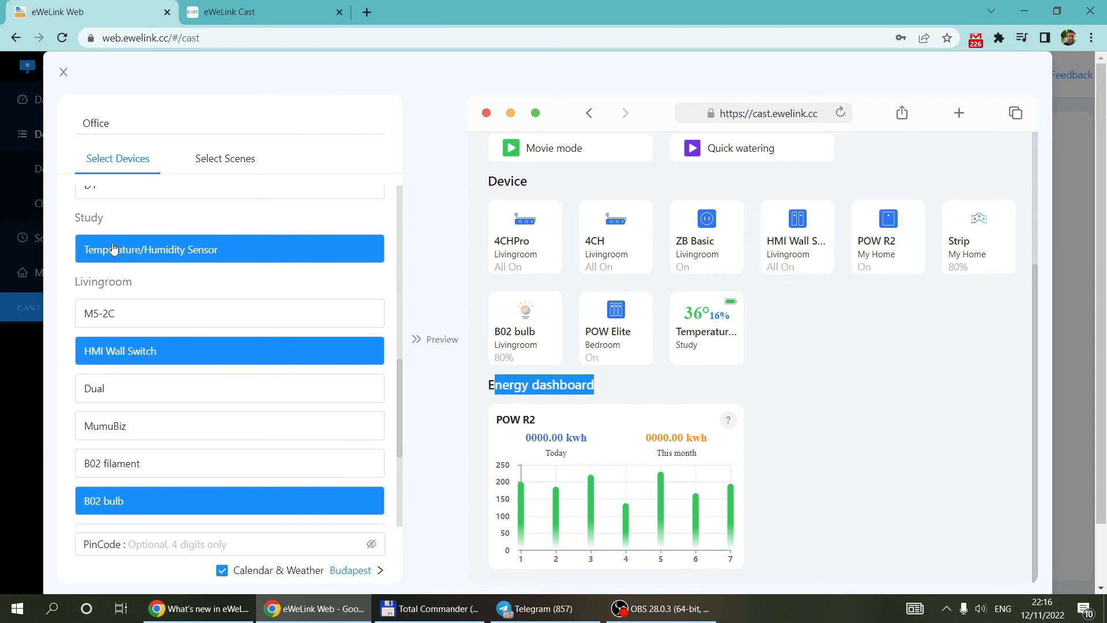
{"action": "mouse_move", "coordinate": [229, 254]}
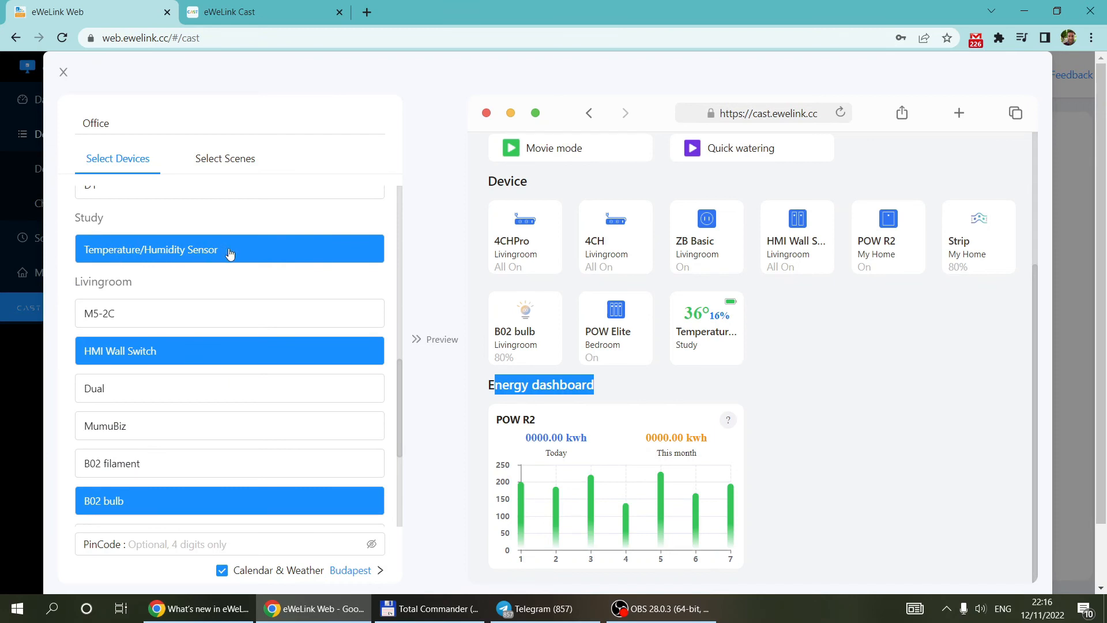
{"action": "mouse_move", "coordinate": [135, 266]}
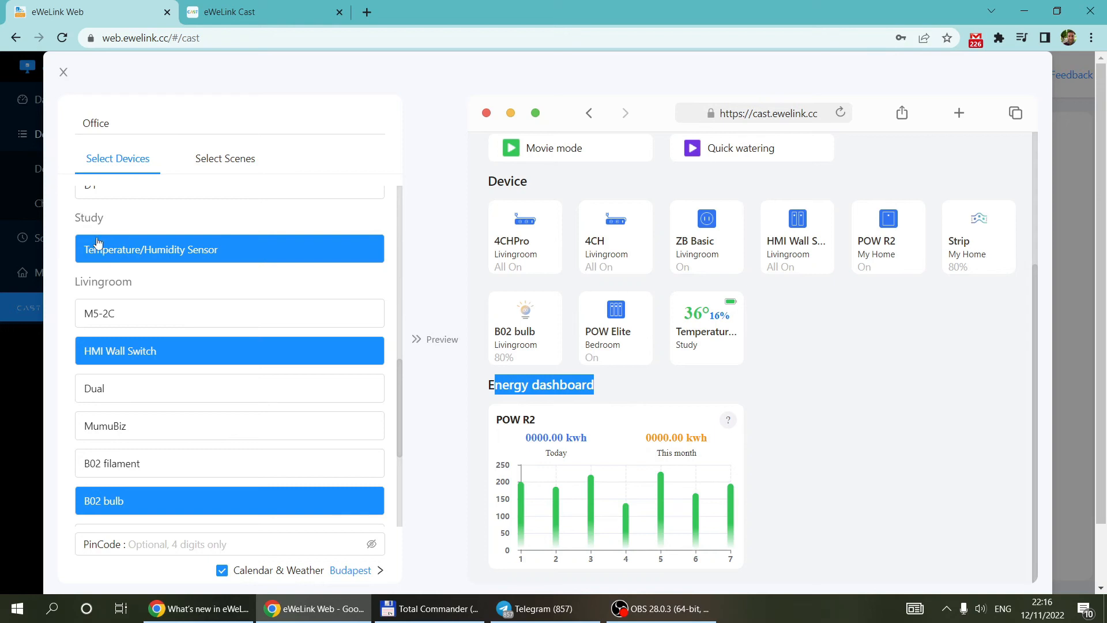
{"action": "mouse_move", "coordinate": [396, 376]}
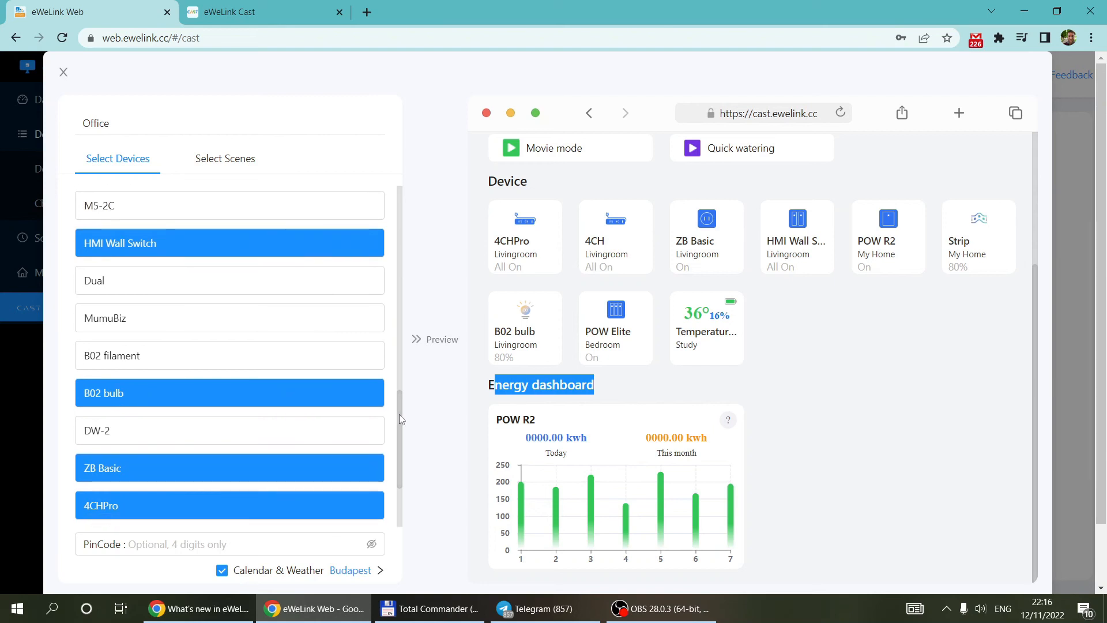
{"action": "mouse_move", "coordinate": [126, 227]}
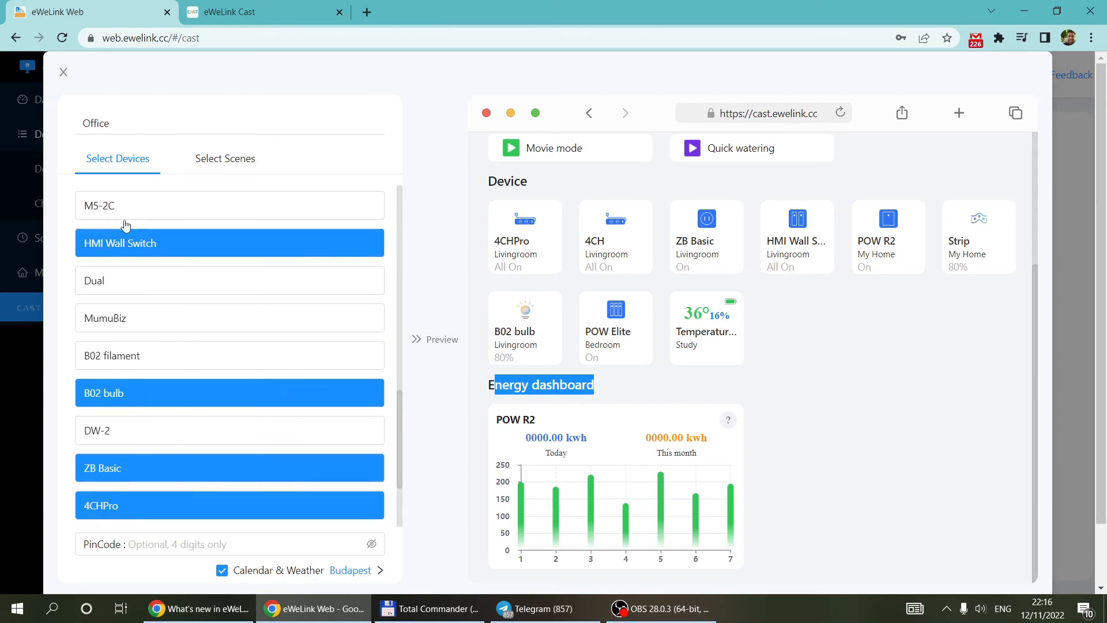
{"action": "mouse_move", "coordinate": [97, 252]}
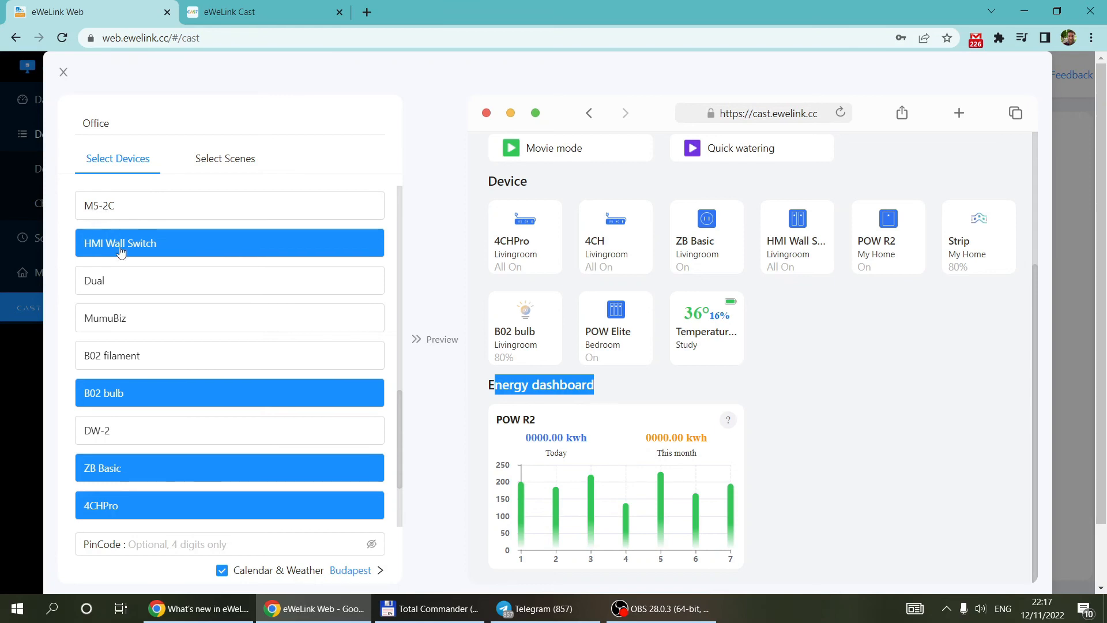
{"action": "mouse_move", "coordinate": [102, 284]}
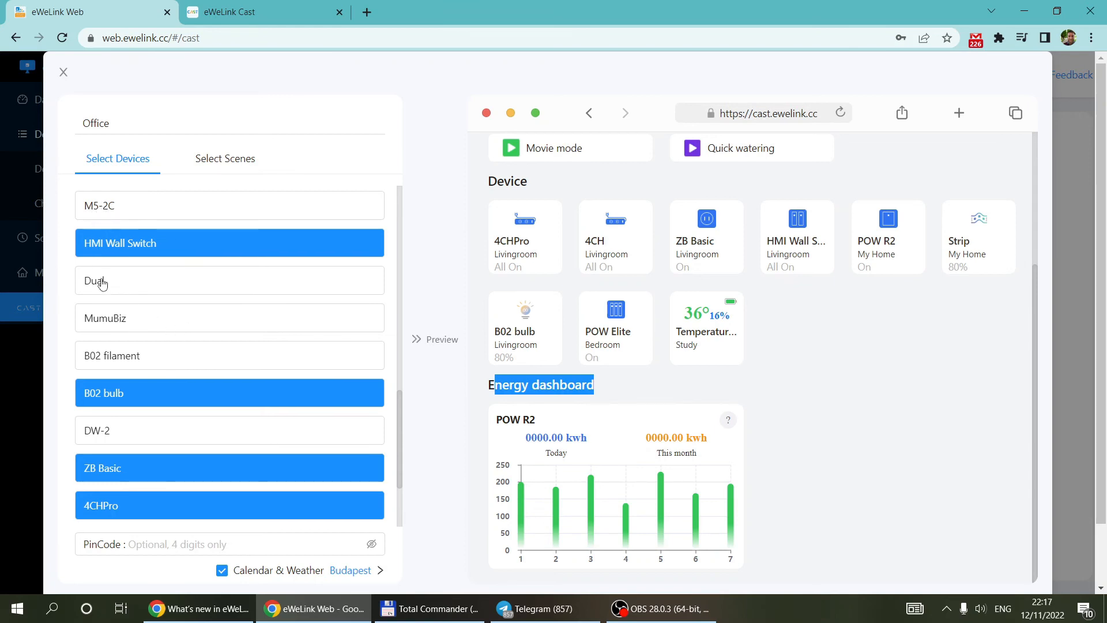
- Scroll the Office device list to ZB Basic, 4CHPro, 4CH and Bedroom's POW Elite
{"action": "scroll", "scroll_direction": "down", "scroll_amount": 3}
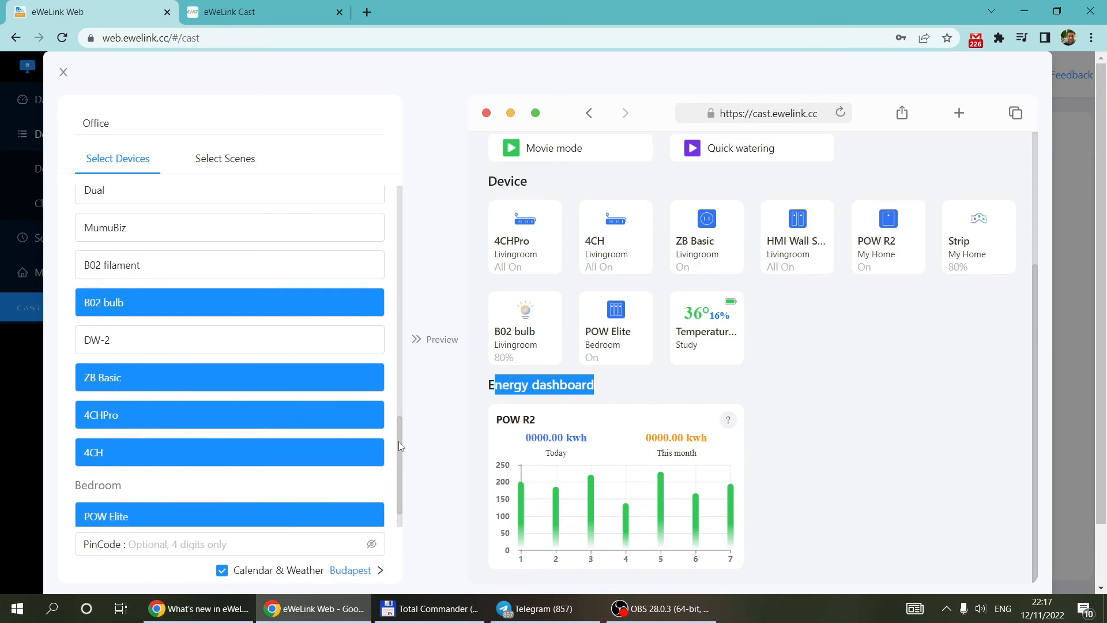
{"action": "scroll", "scroll_direction": "down", "scroll_amount": 3}
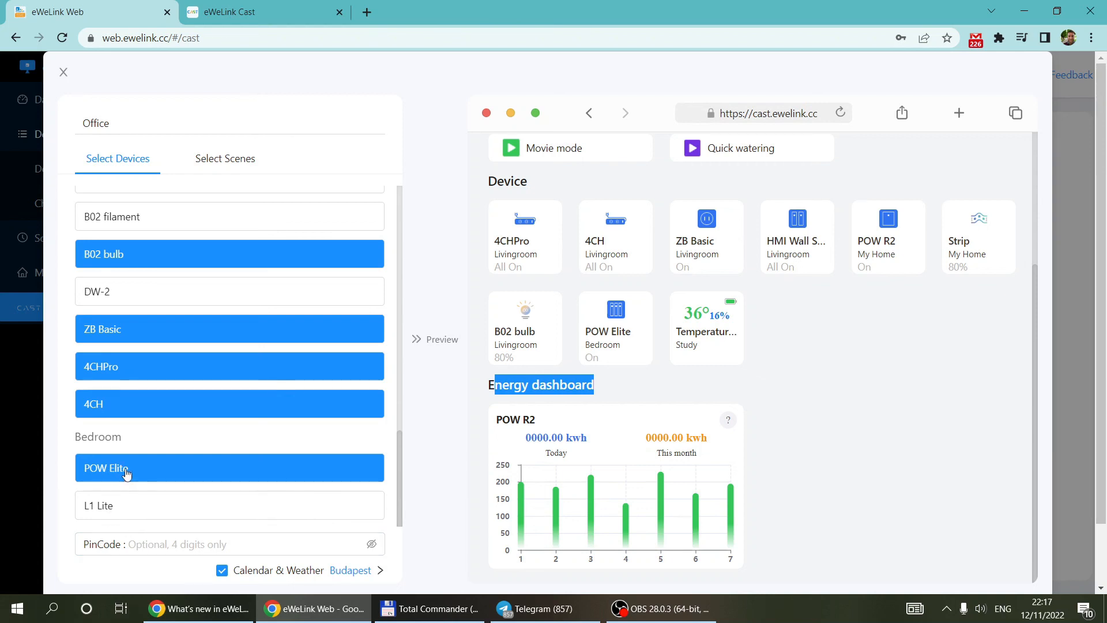
{"action": "mouse_move", "coordinate": [115, 518]}
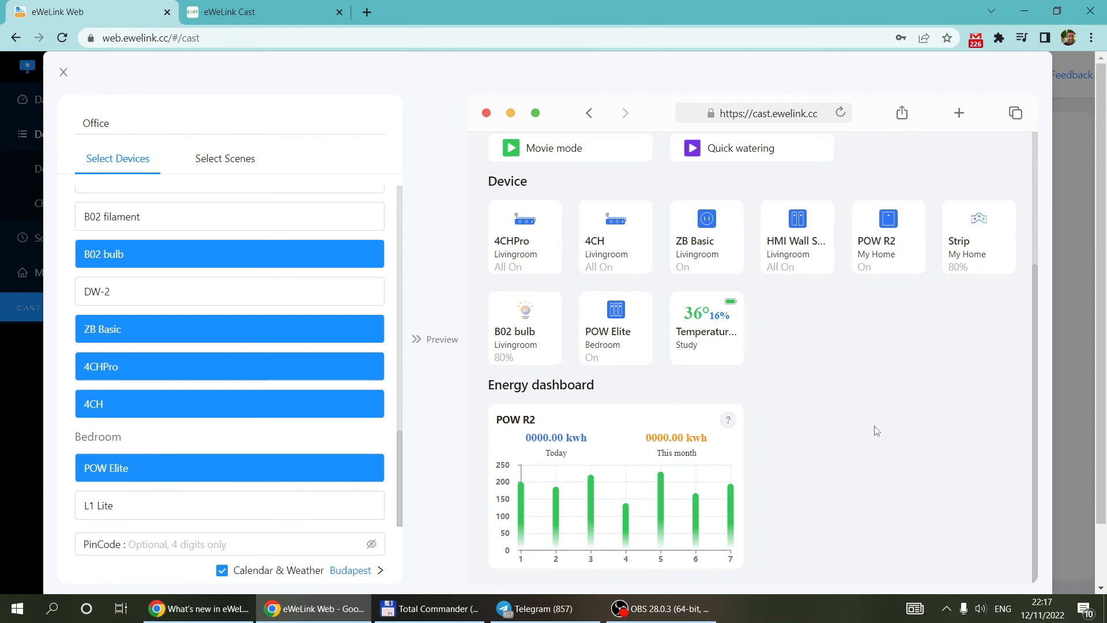
{"action": "mouse_move", "coordinate": [803, 465]}
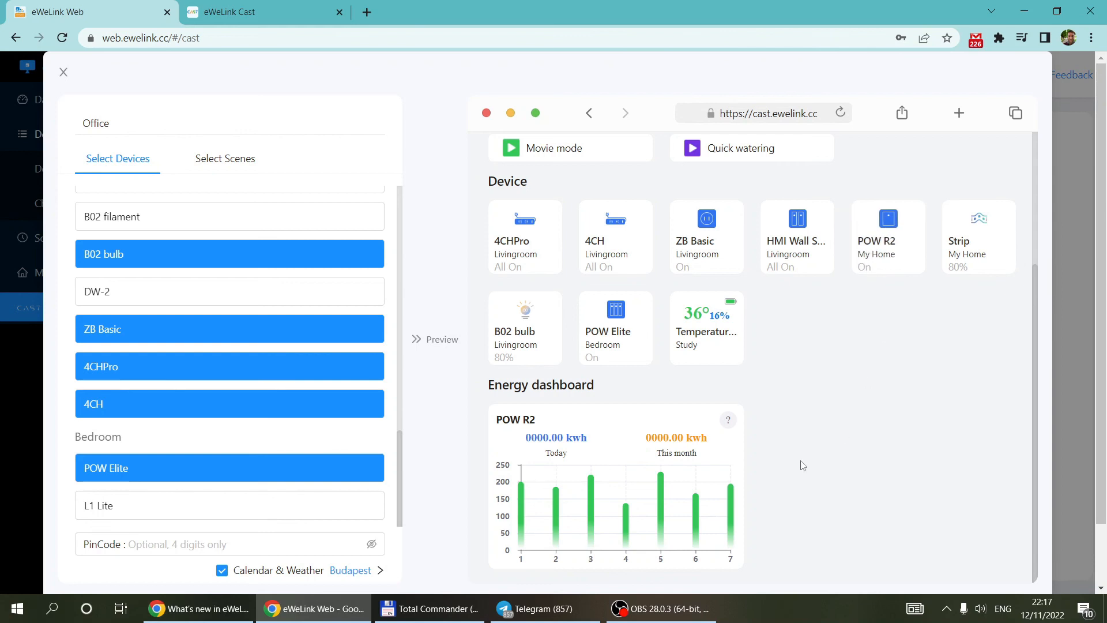
{"action": "mouse_move", "coordinate": [956, 558]}
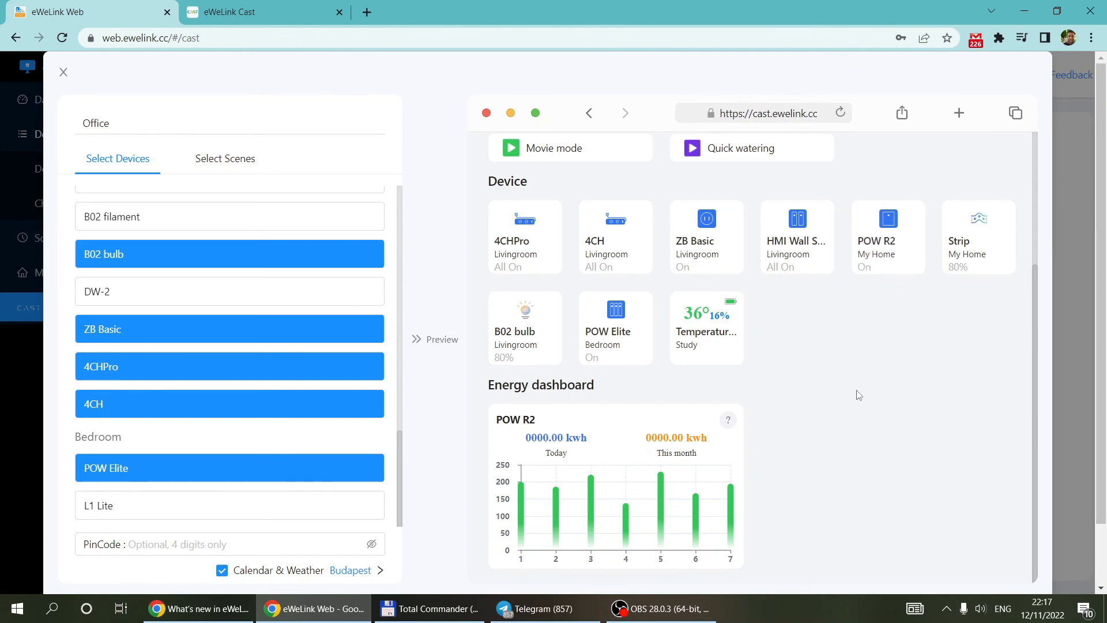
{"action": "mouse_move", "coordinate": [117, 472]}
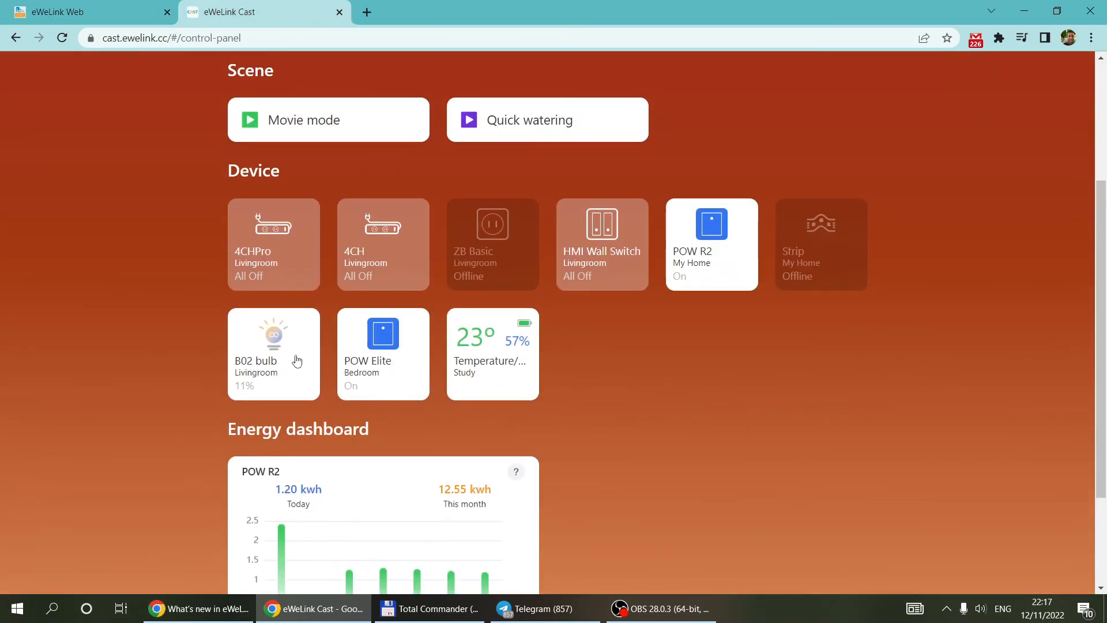
- Vary the B02 bulb's brightness live between 64%, 19% and 75%
{"action": "left_click", "coordinate": [274, 353]}
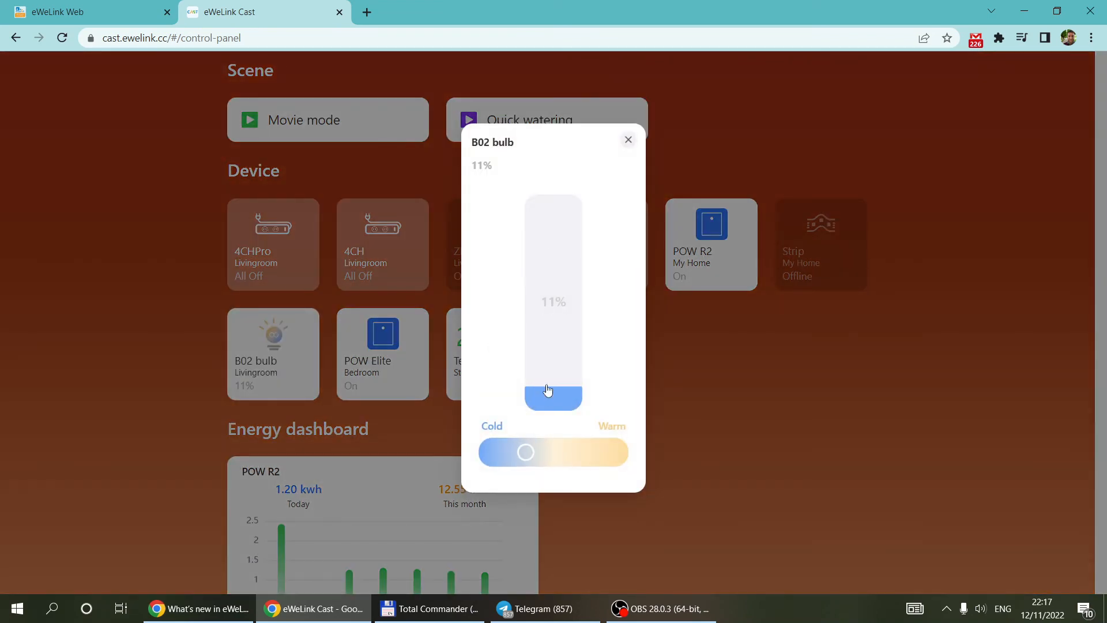
{"action": "left_click_drag", "start_coordinate": [549, 391], "coordinate": [549, 380]}
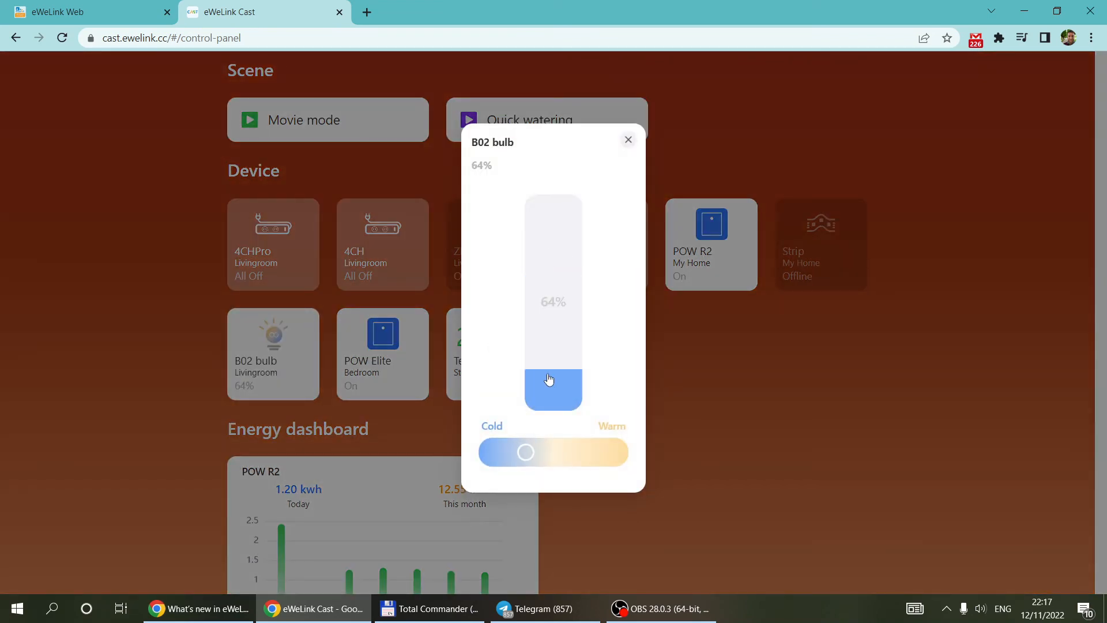
{"action": "left_click_drag", "start_coordinate": [550, 379], "coordinate": [551, 306]}
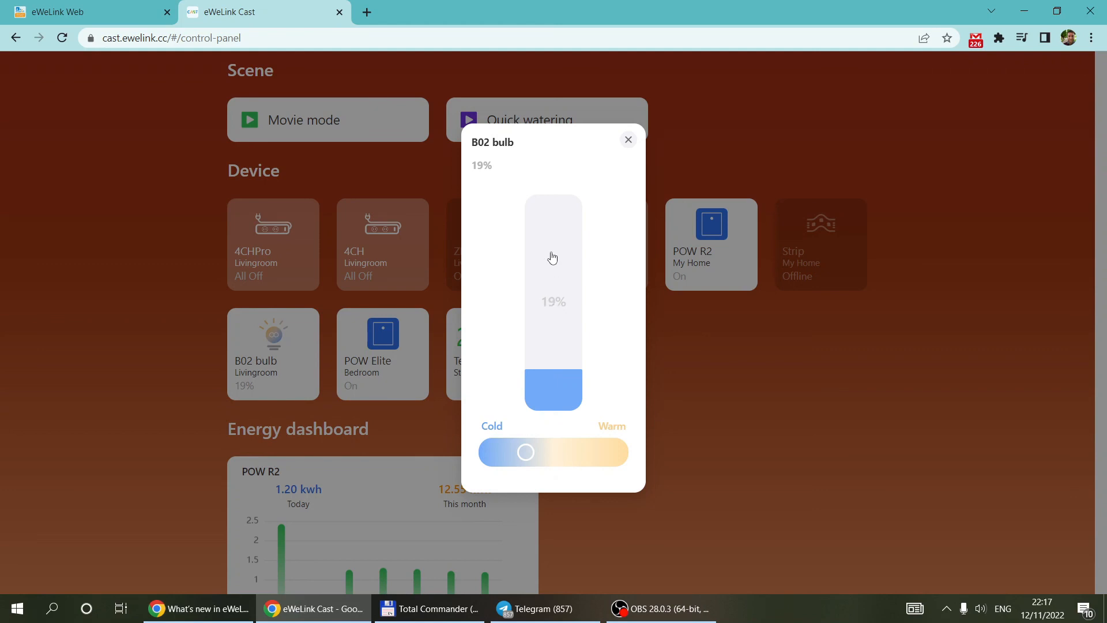
{"action": "left_click_drag", "start_coordinate": [553, 257], "coordinate": [552, 383]}
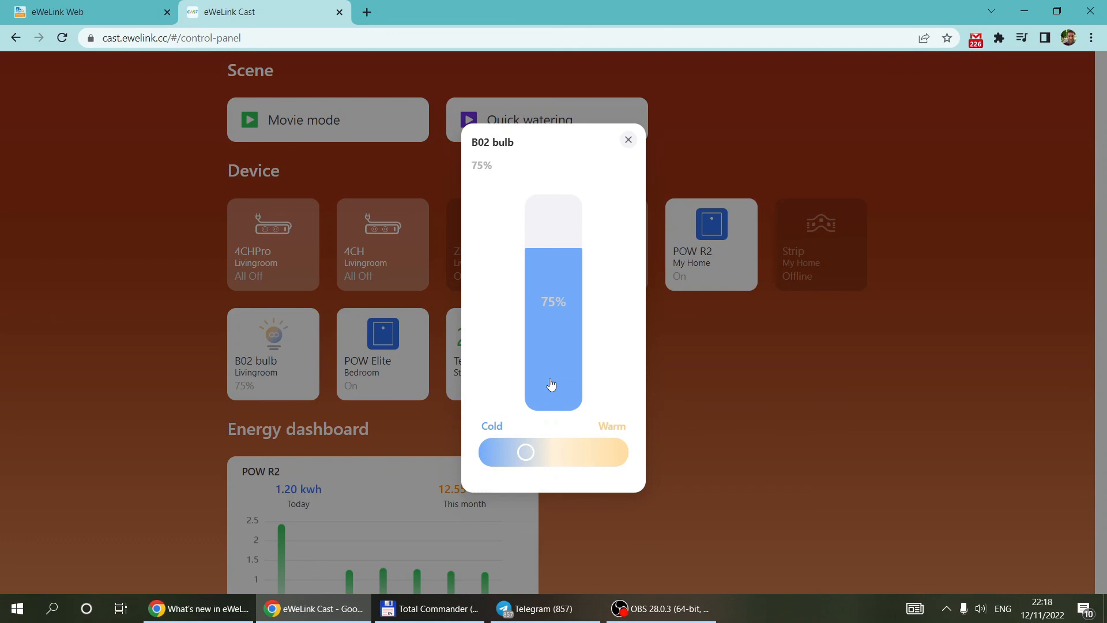
- Dim the B02 bulb to 16% then 11% and close its controls
{"action": "left_click_drag", "start_coordinate": [551, 385], "coordinate": [552, 395]}
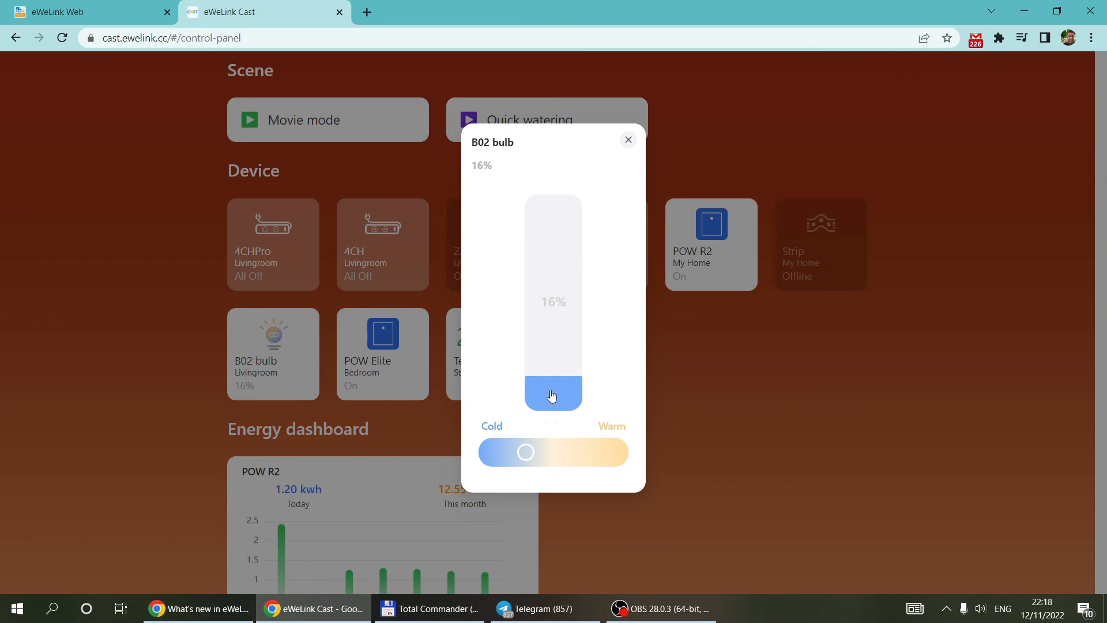
{"action": "left_click_drag", "start_coordinate": [552, 392], "coordinate": [552, 397]}
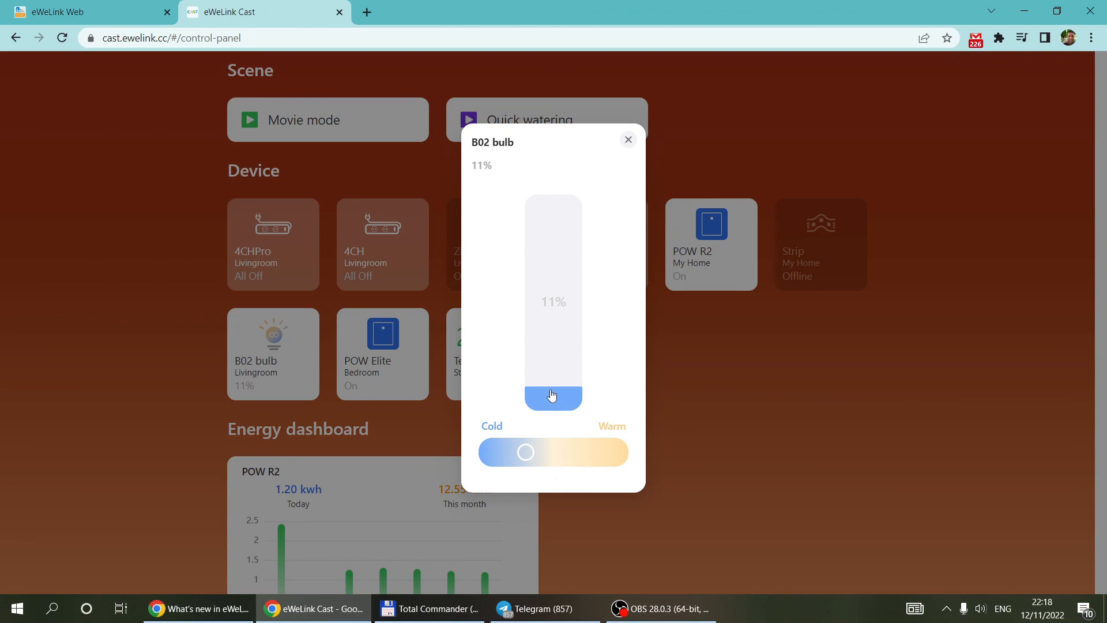
{"action": "left_click", "coordinate": [628, 140]}
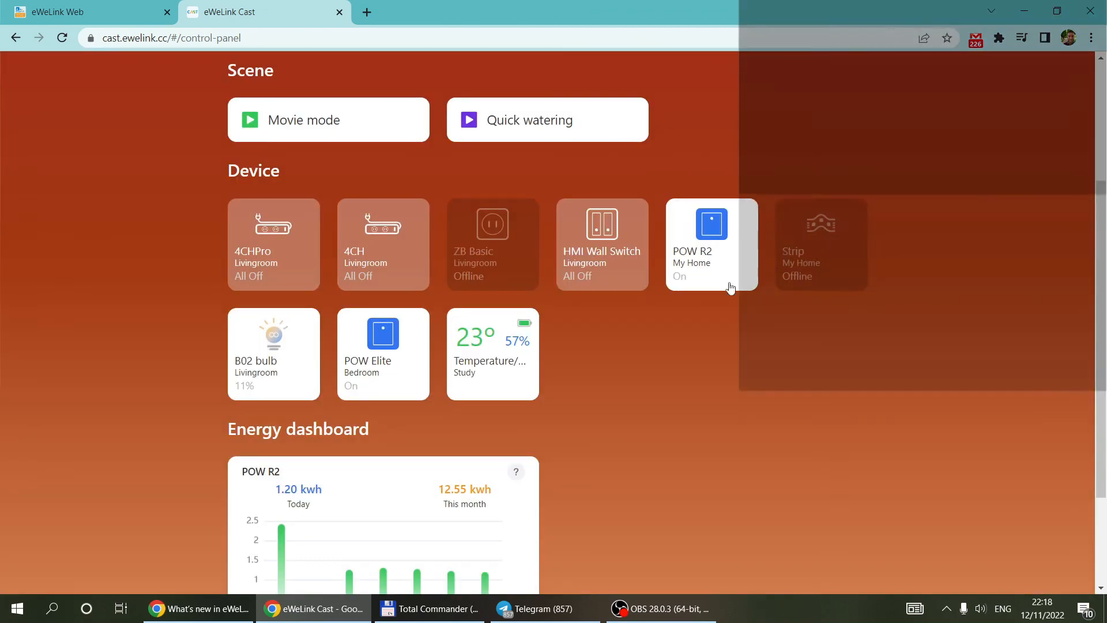
{"action": "left_click", "coordinate": [381, 243]}
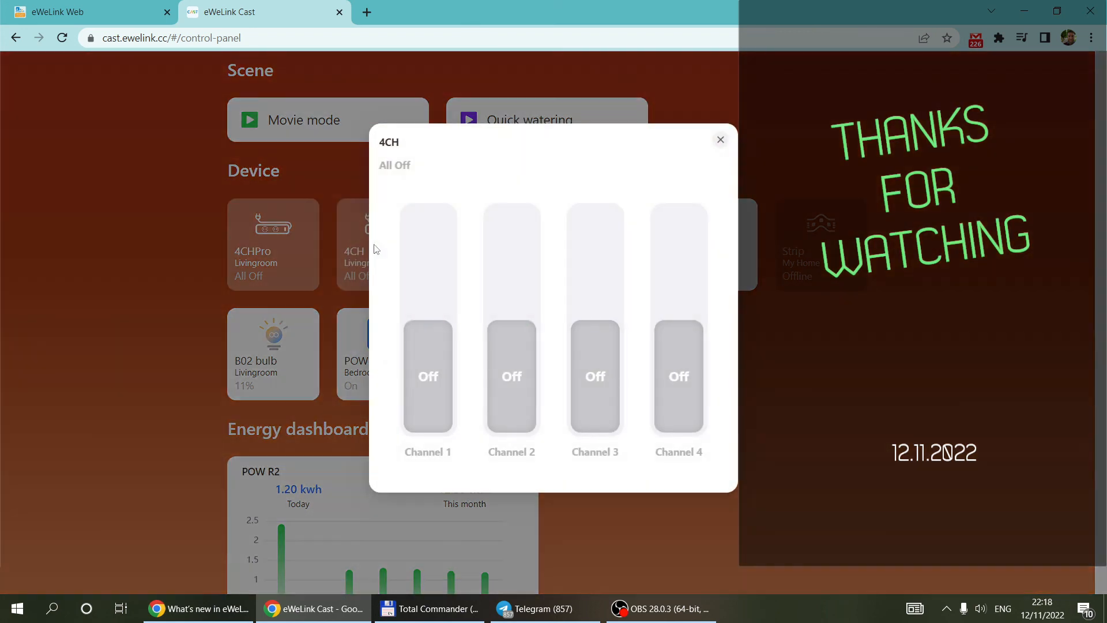